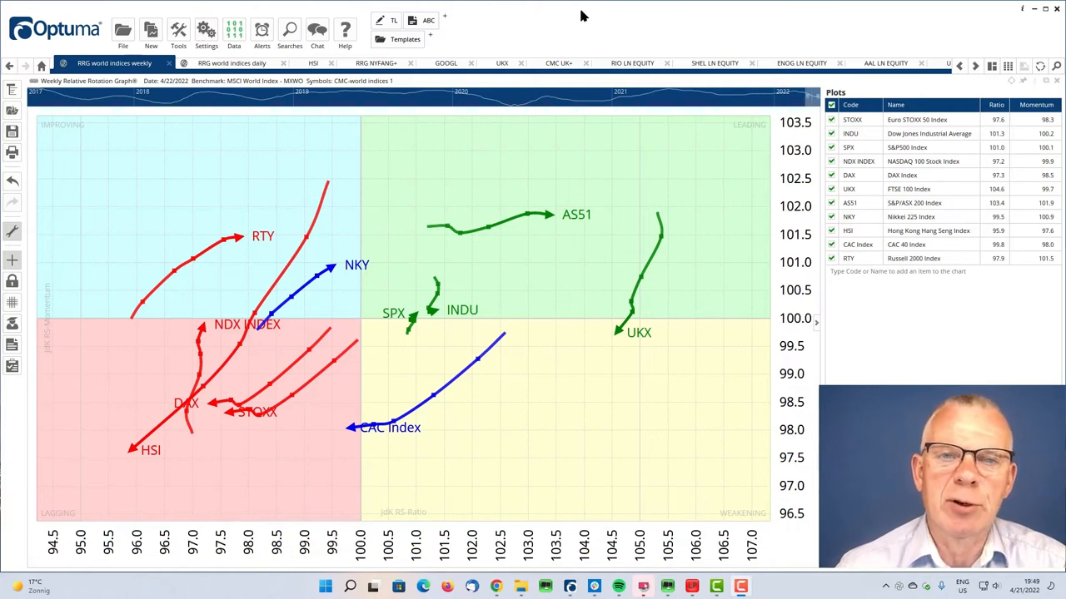
pyautogui.moveTo(629, 16)
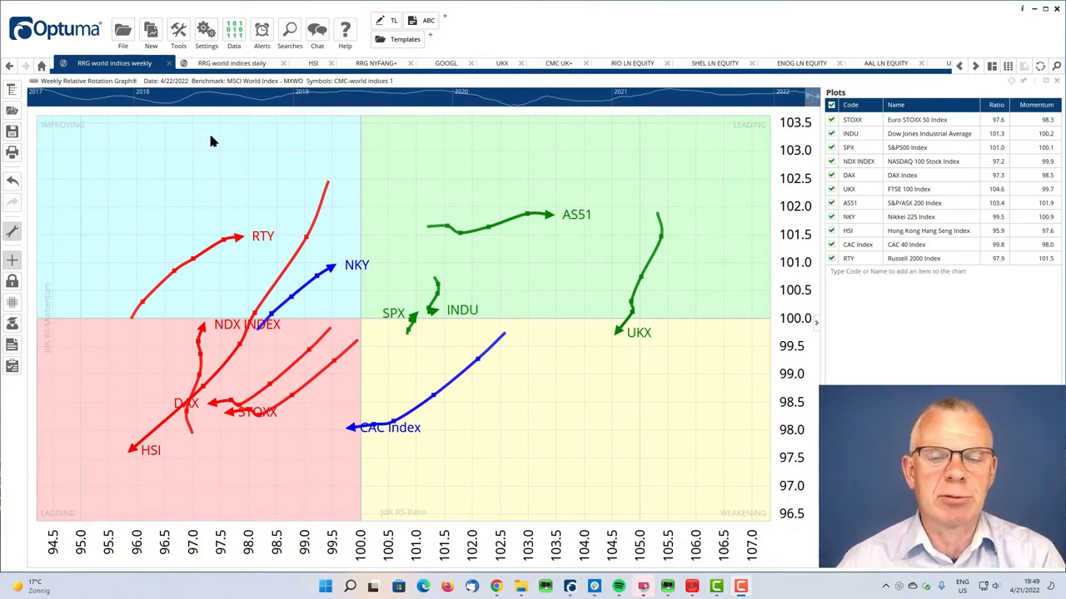
pyautogui.moveTo(440, 243)
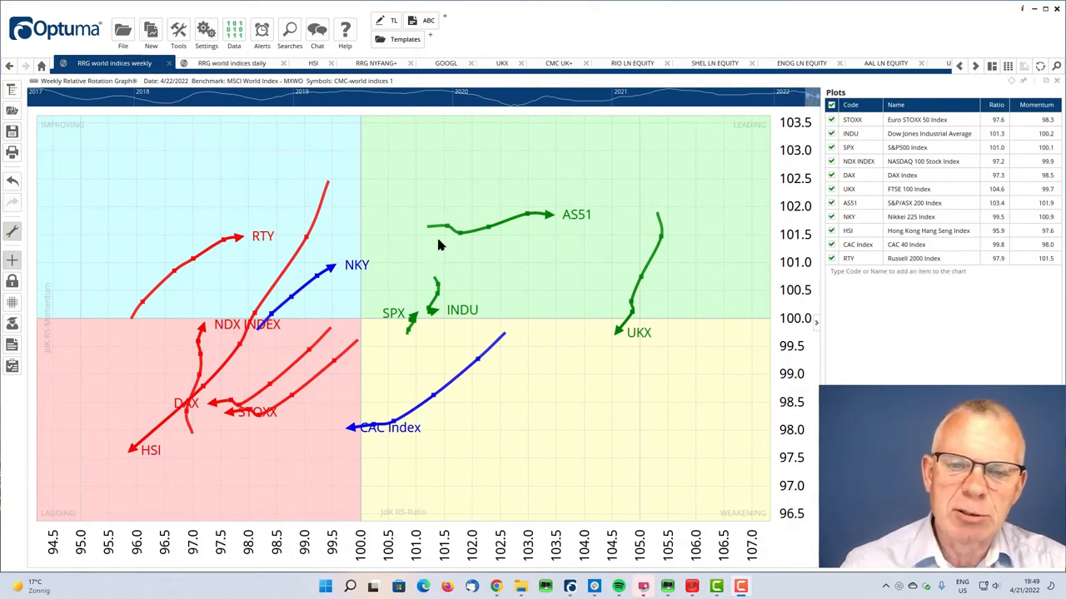
pyautogui.moveTo(547, 219)
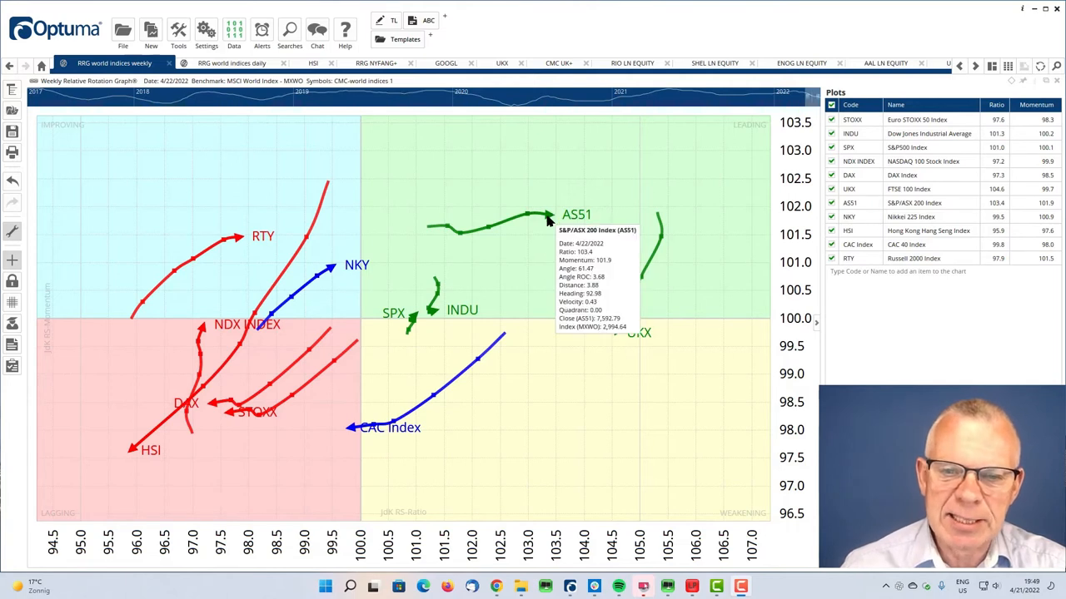
pyautogui.moveTo(493, 248)
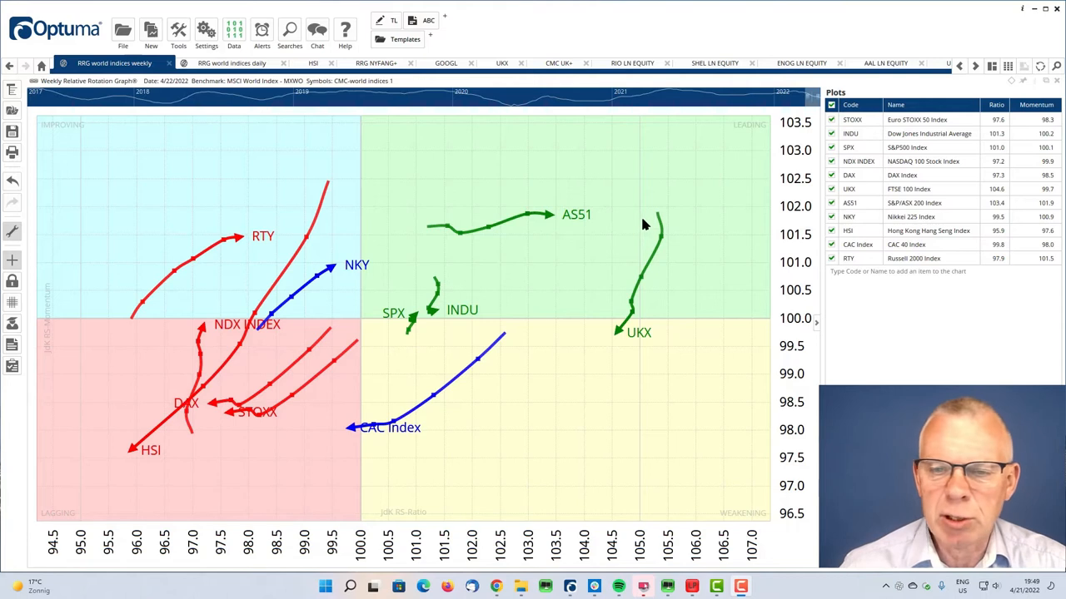
pyautogui.moveTo(630, 323)
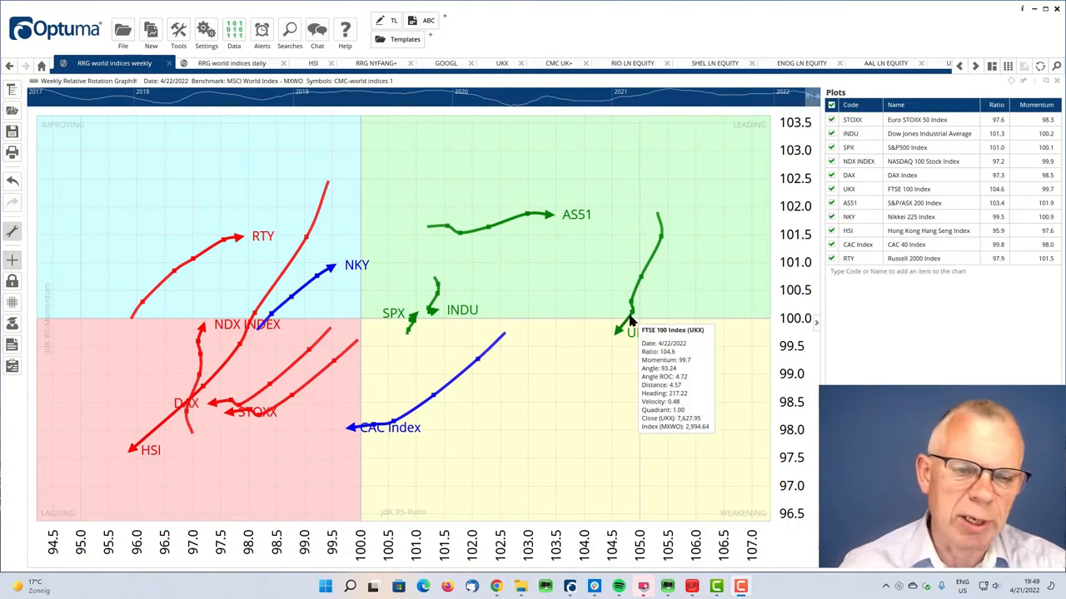
pyautogui.moveTo(323, 293)
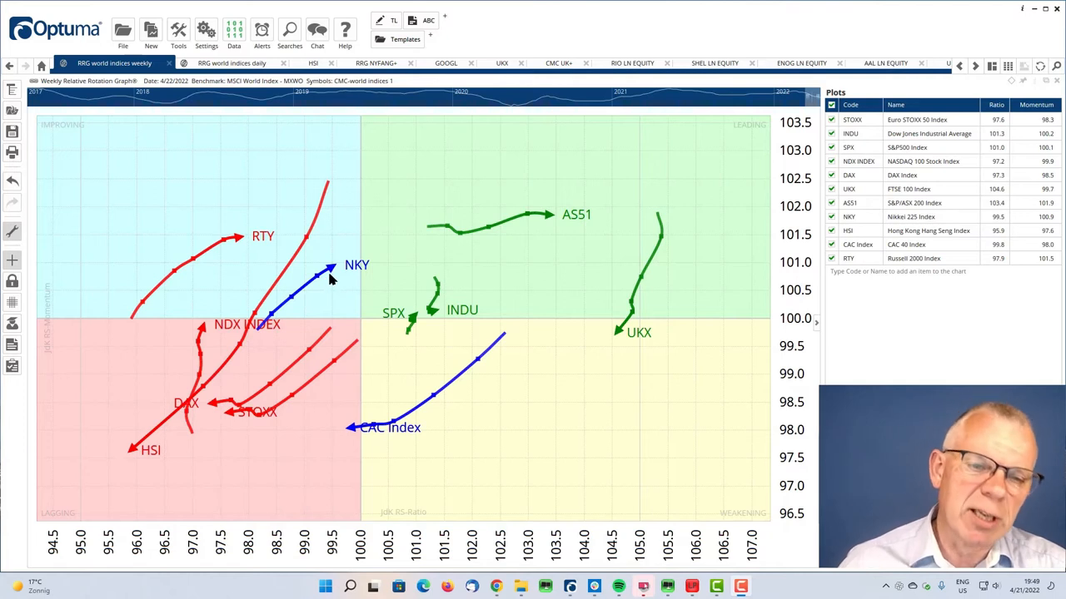
pyautogui.moveTo(410, 283)
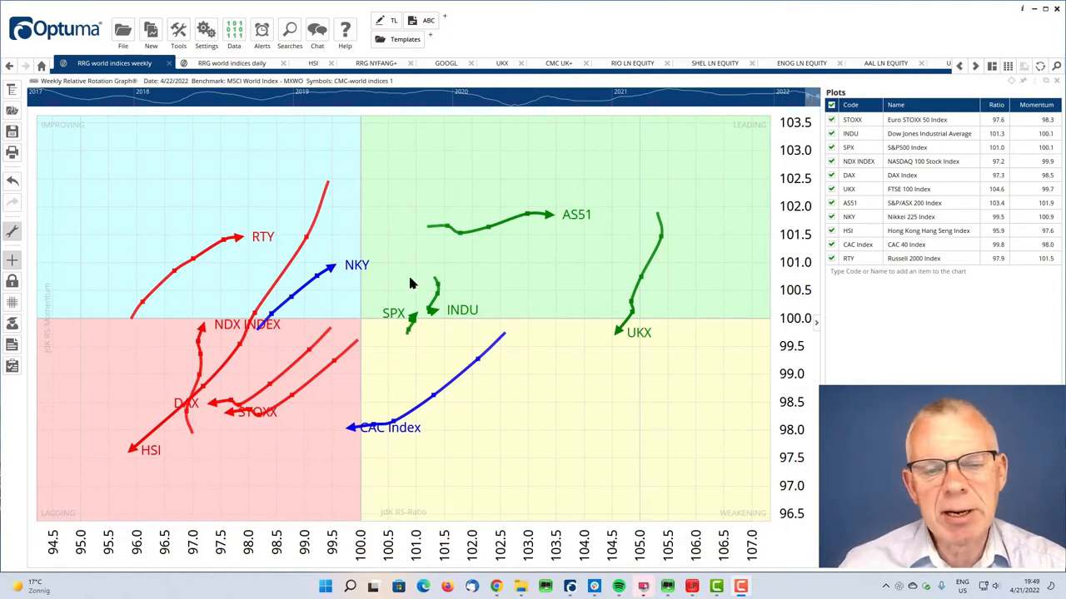
pyautogui.moveTo(443, 333)
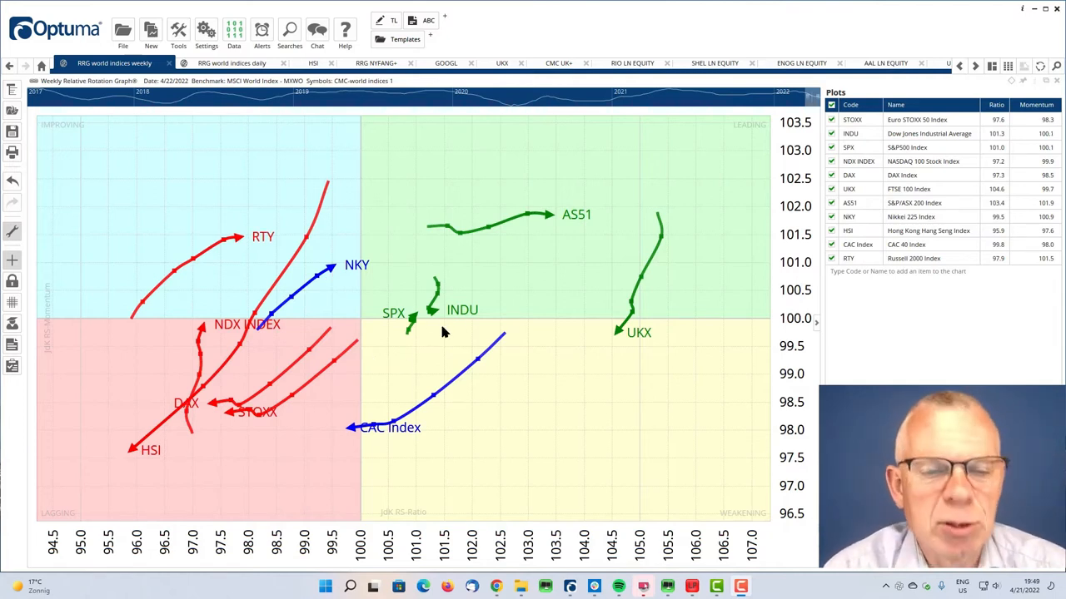
pyautogui.moveTo(428, 336)
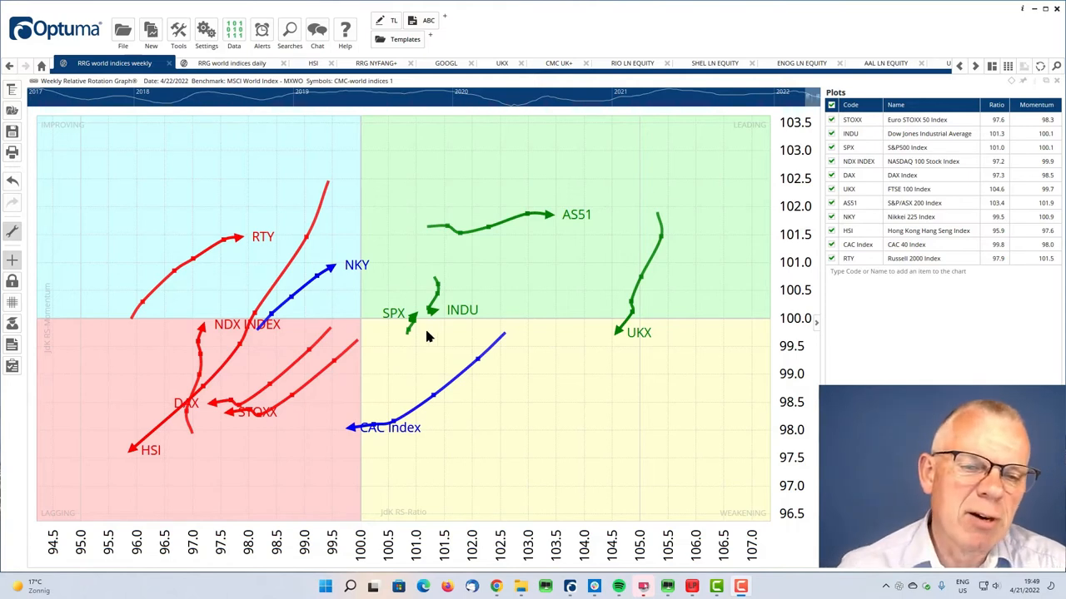
pyautogui.moveTo(427, 313)
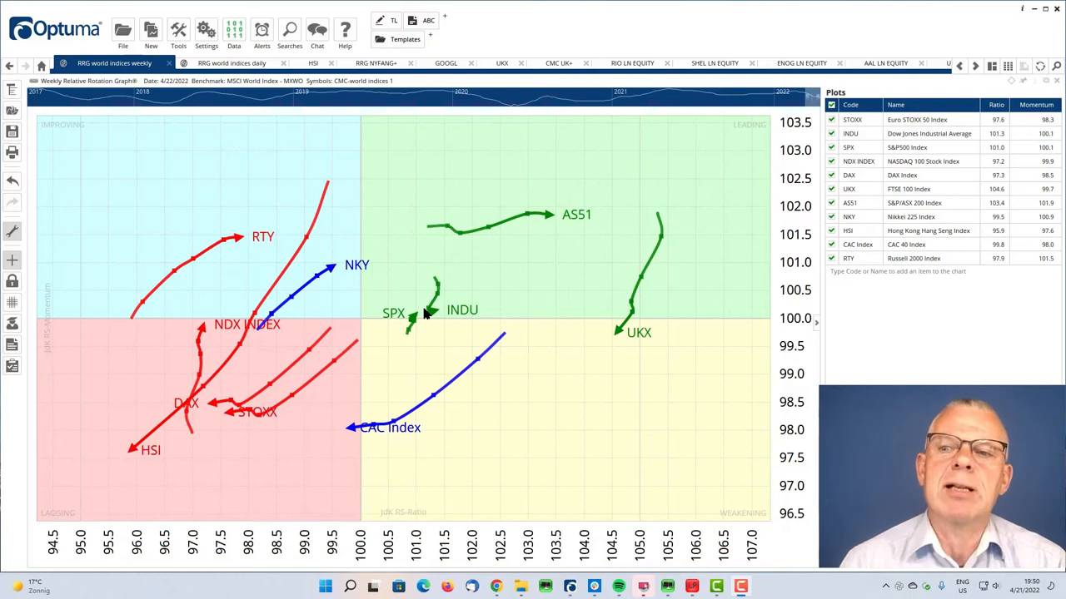
pyautogui.moveTo(287, 345)
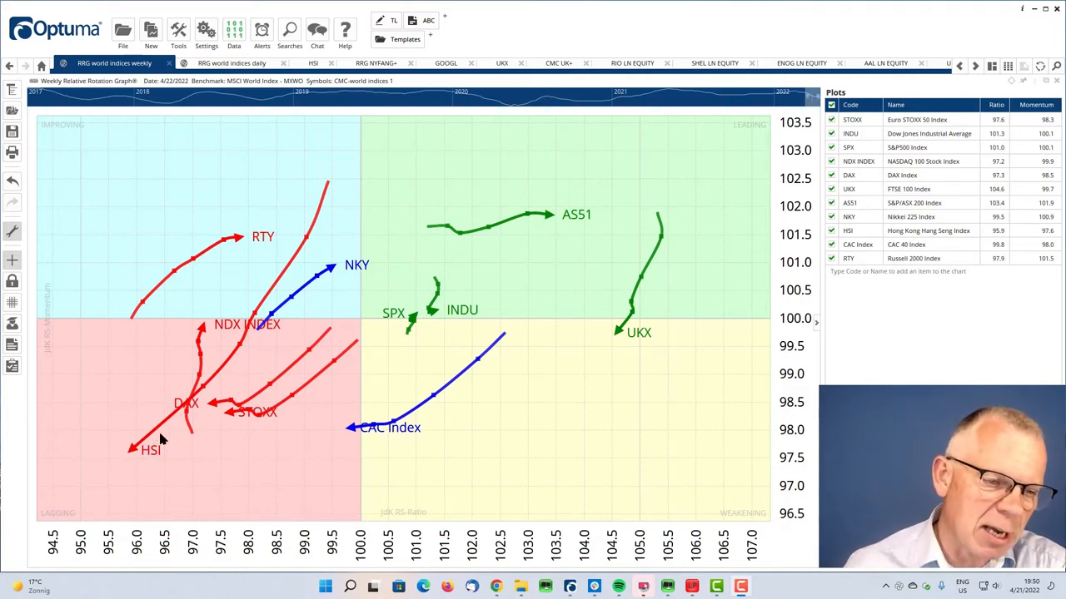
pyautogui.moveTo(326, 185)
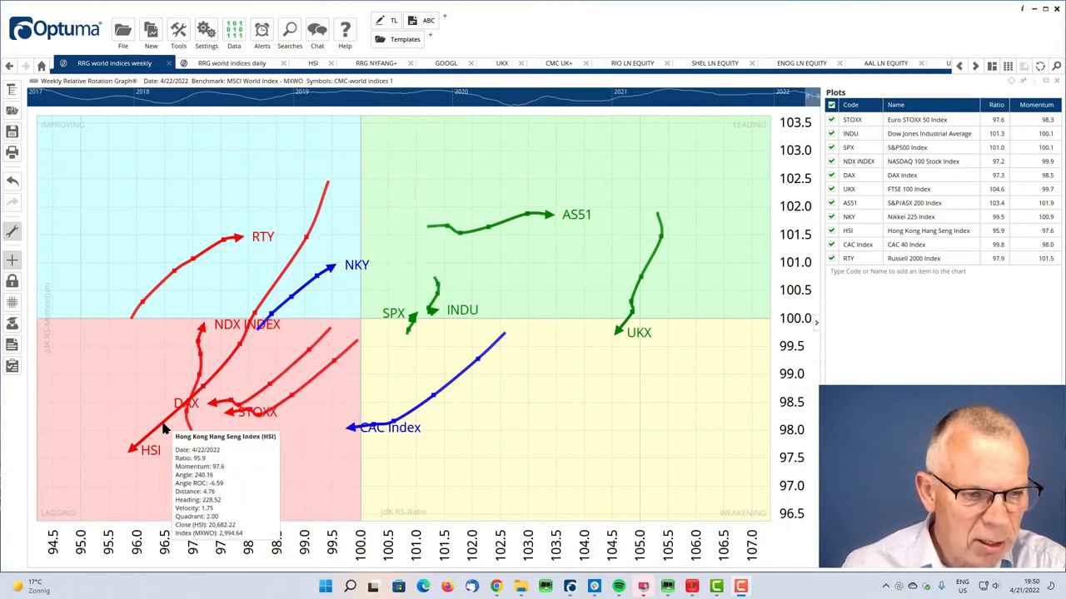
pyautogui.moveTo(326, 188)
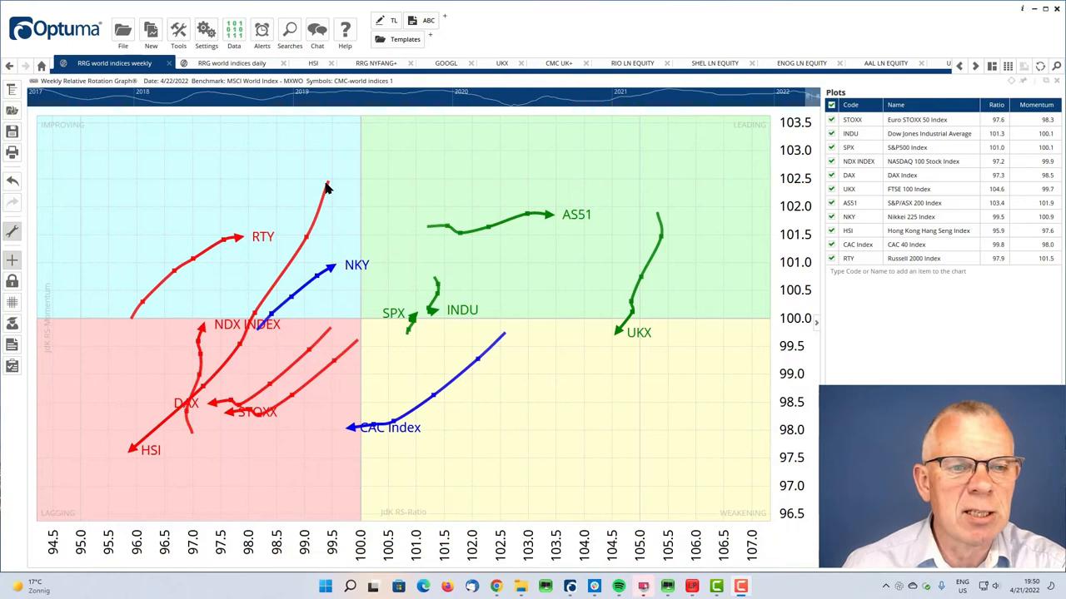
pyautogui.moveTo(164, 446)
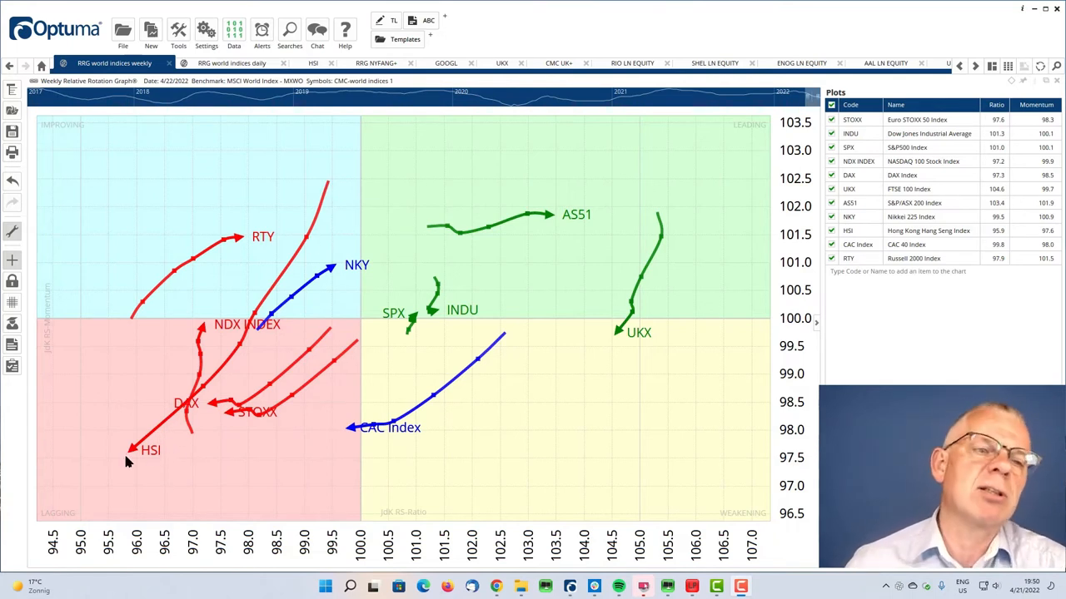
pyautogui.moveTo(126, 450)
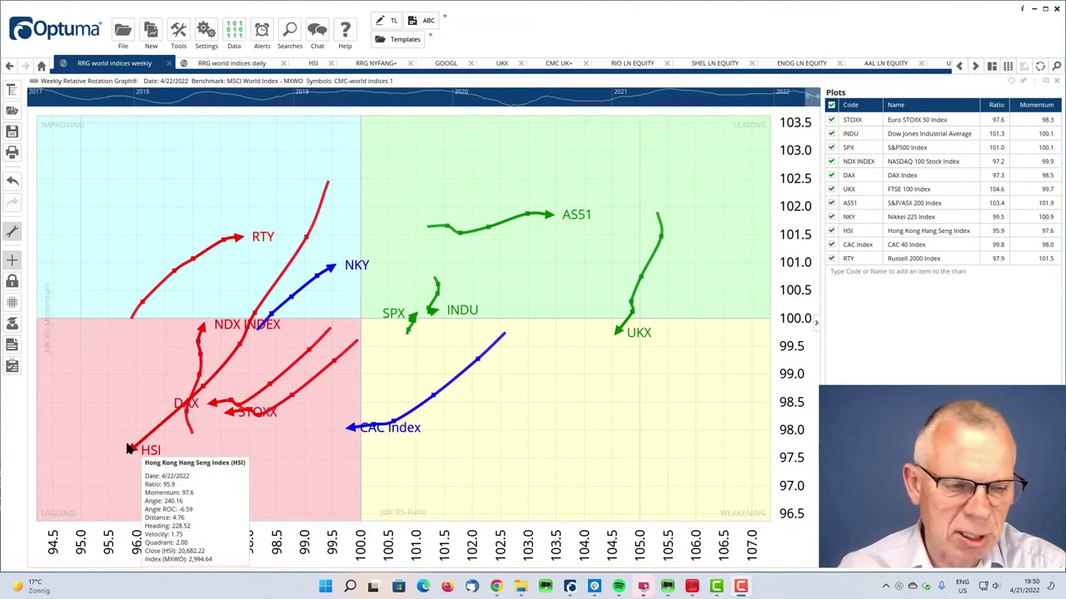
pyautogui.moveTo(370, 340)
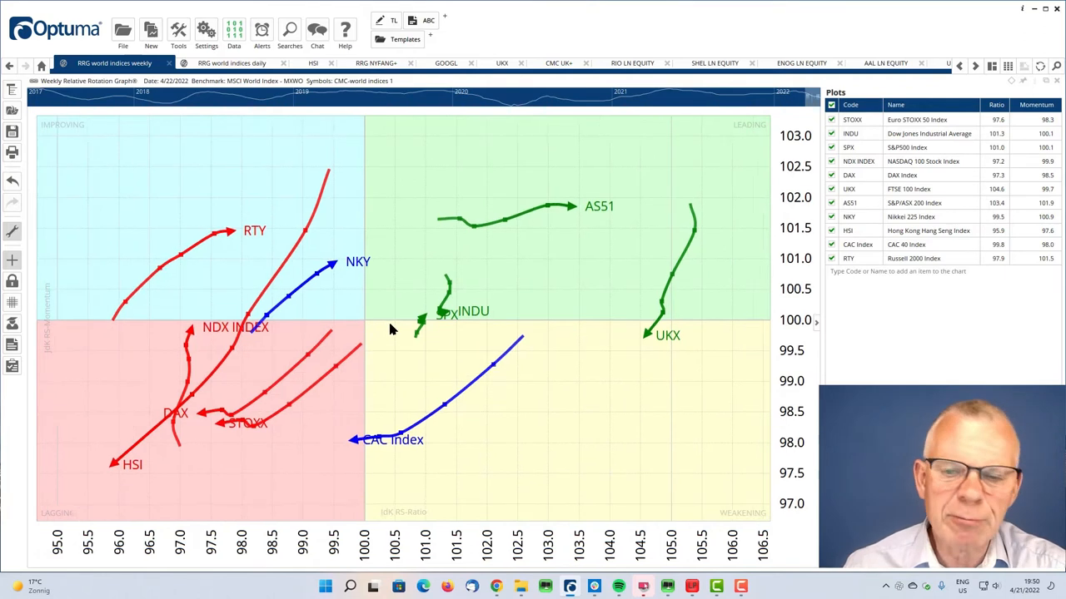
# - Switch from the weekly RRG to the 'RRG world indices daily' view
pyautogui.click(232, 64)
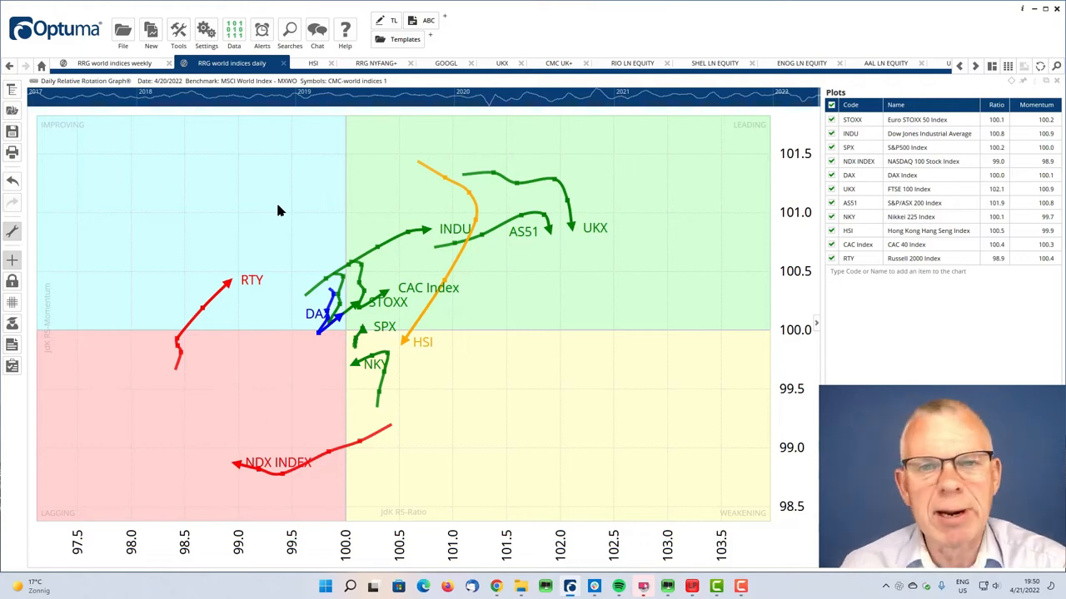
pyautogui.moveTo(279, 266)
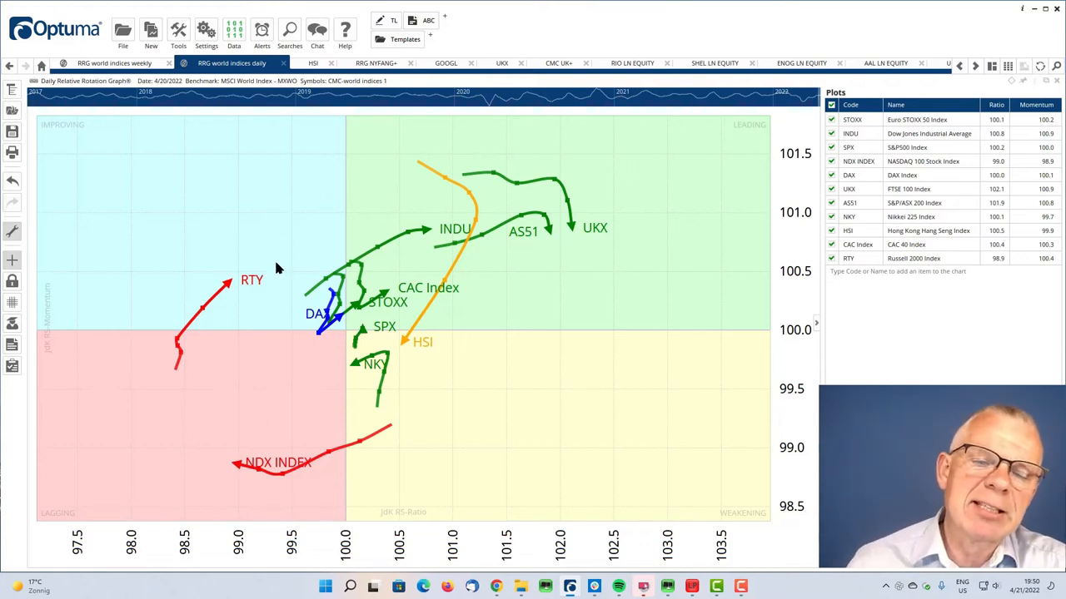
pyautogui.moveTo(439, 263)
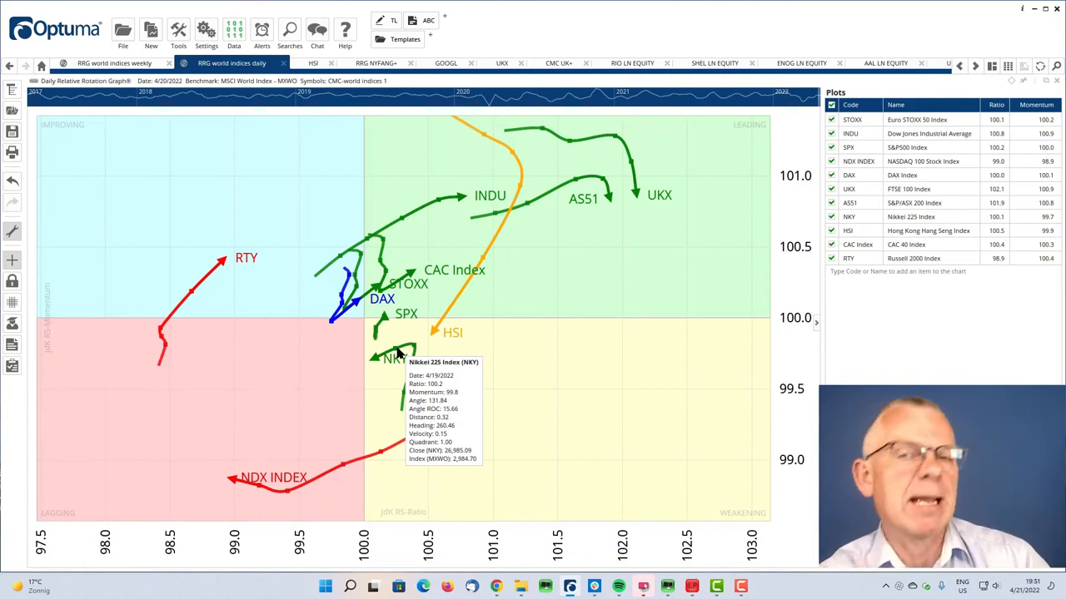
pyautogui.moveTo(349, 283)
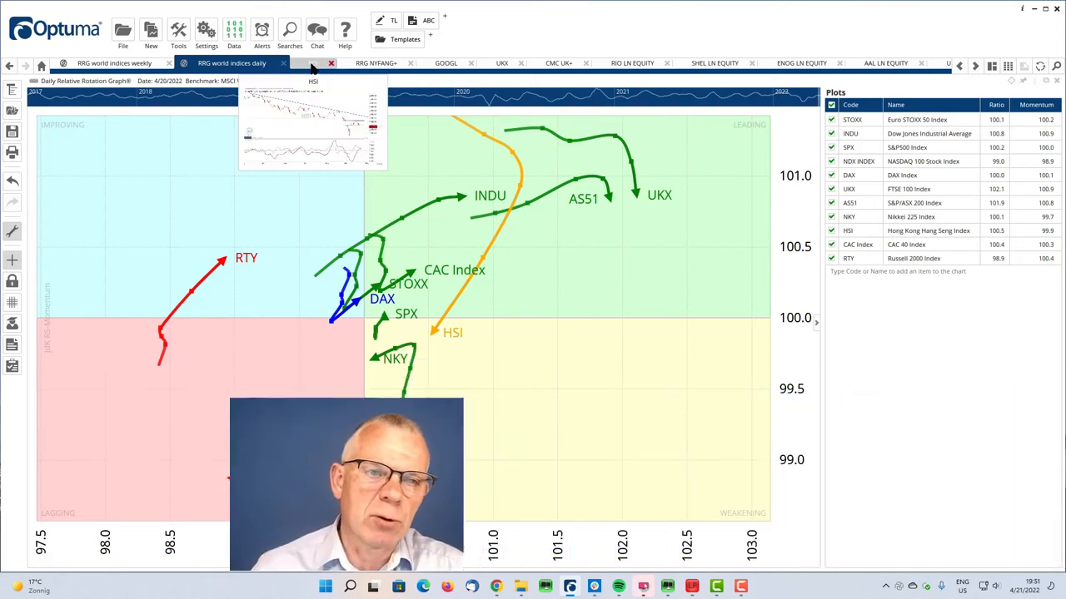
# - Switch to the HSI daily candlestick chart with its trend and support lines
pyautogui.click(311, 64)
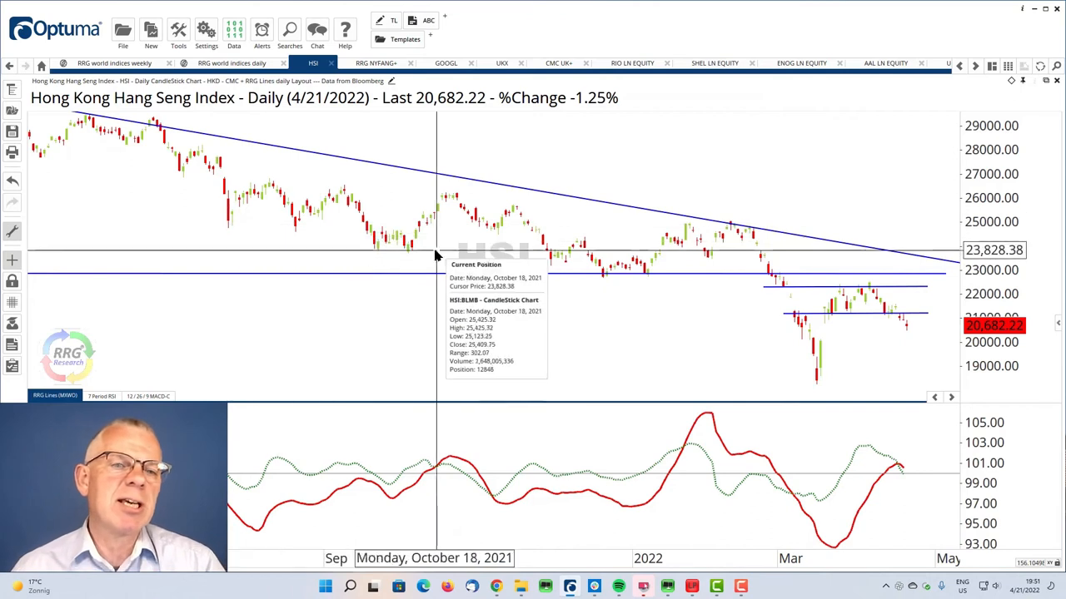
pyautogui.moveTo(280, 203)
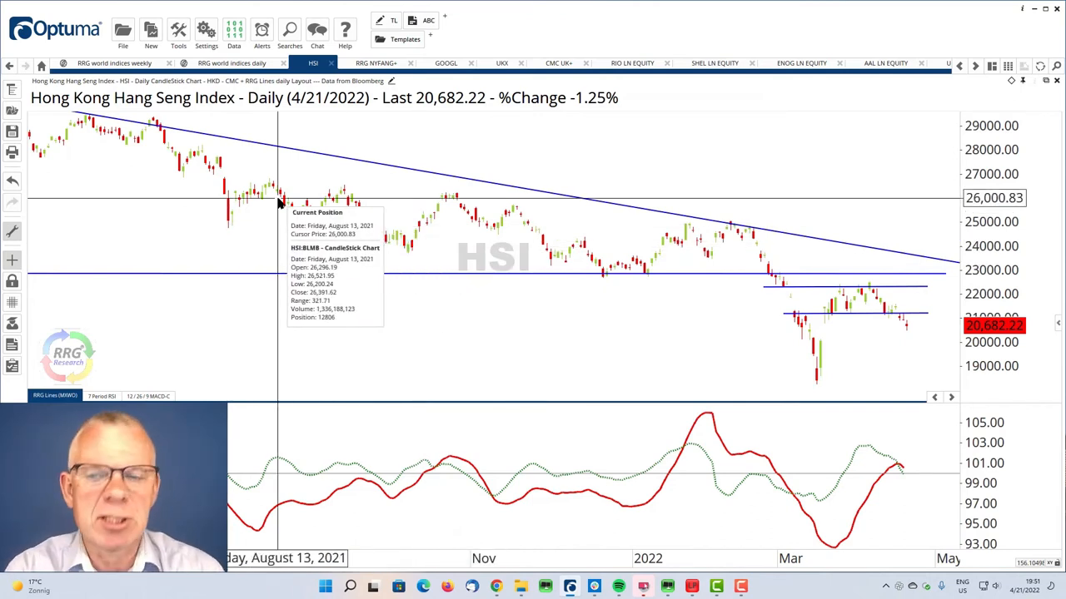
pyautogui.moveTo(423, 266)
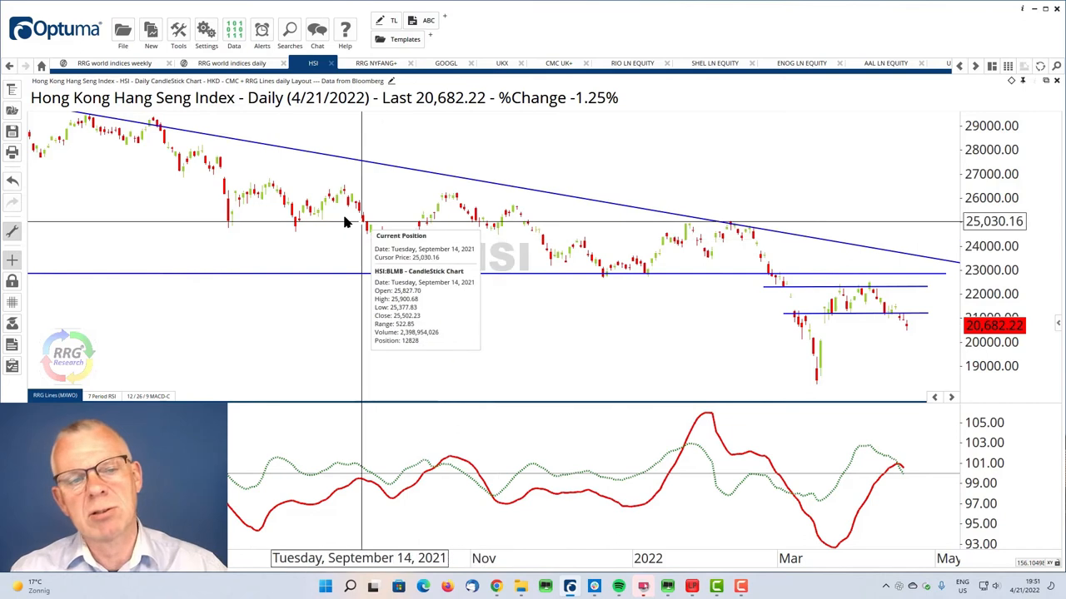
pyautogui.moveTo(476, 257)
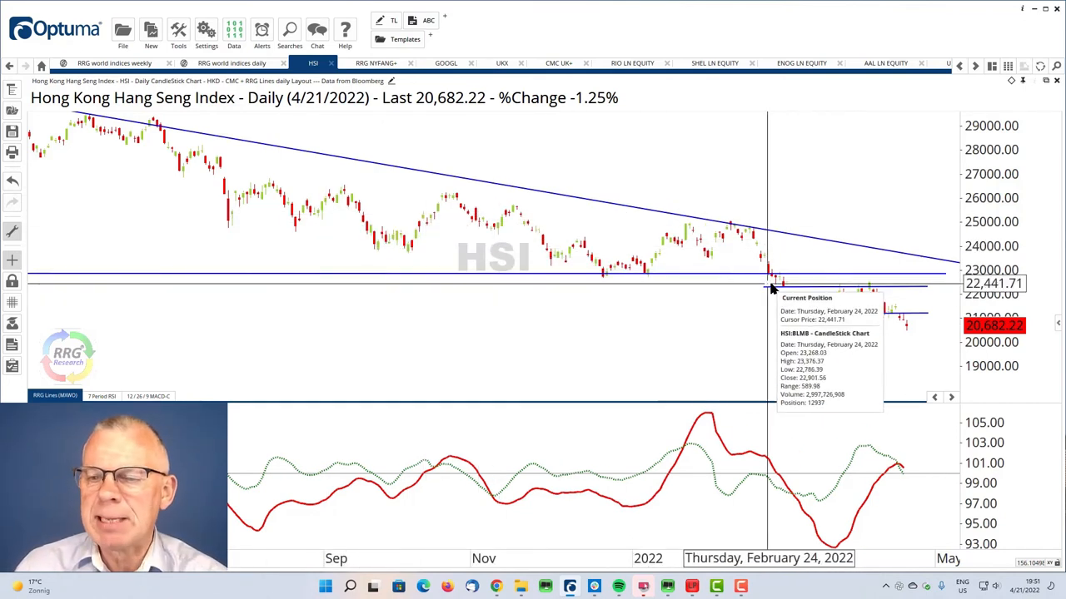
pyautogui.moveTo(823, 384)
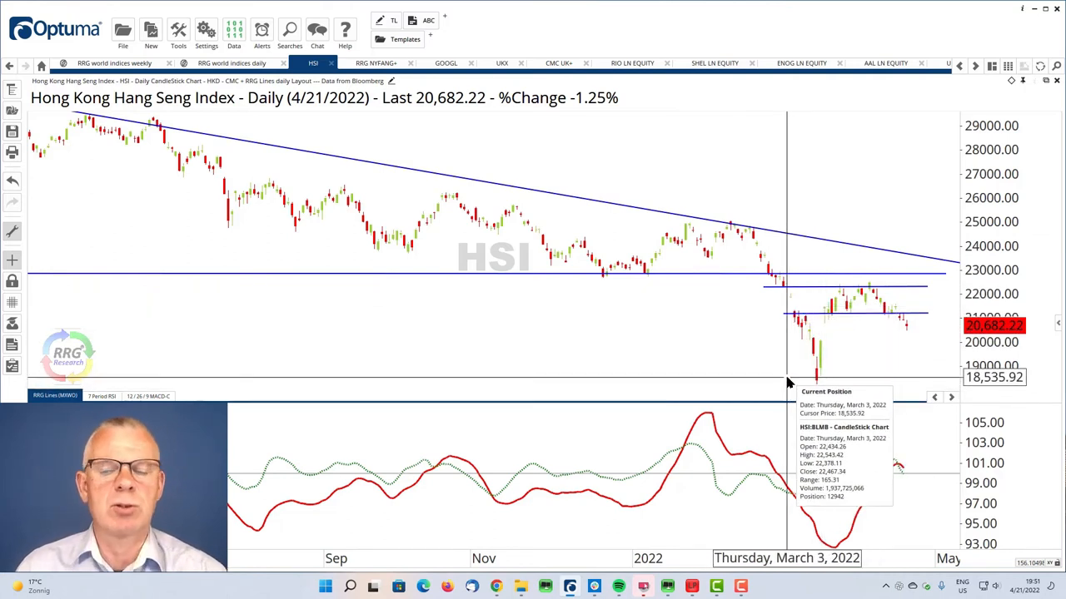
pyautogui.moveTo(816, 386)
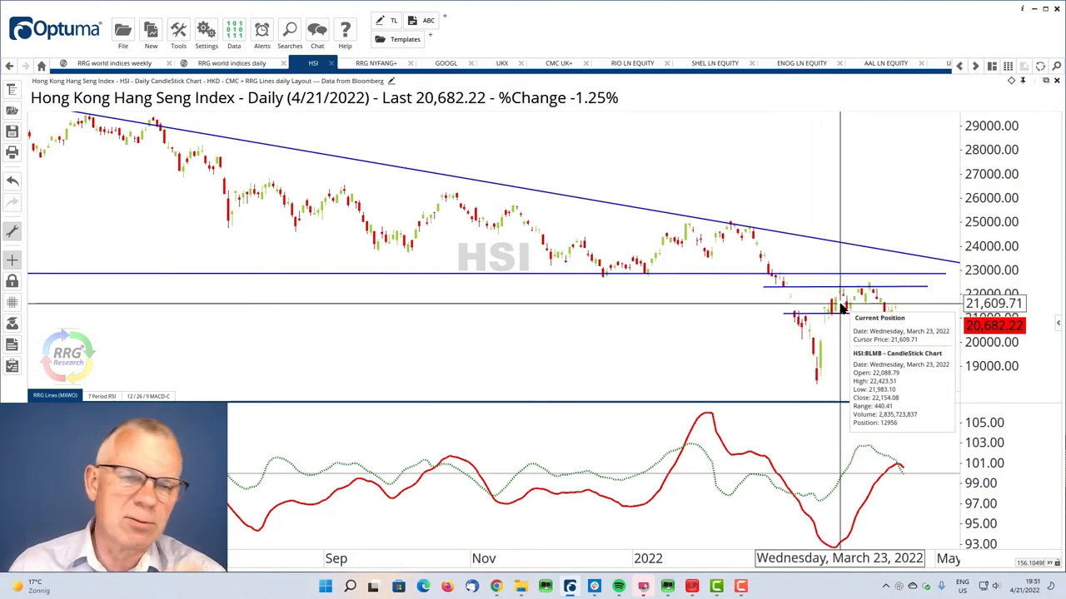
pyautogui.moveTo(886, 329)
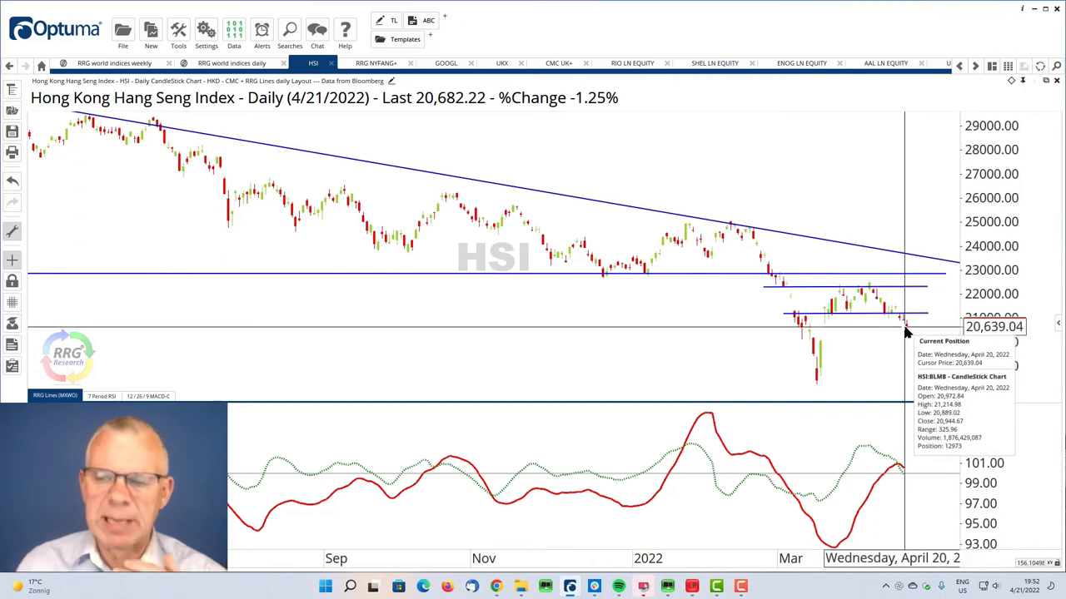
pyautogui.moveTo(905, 333)
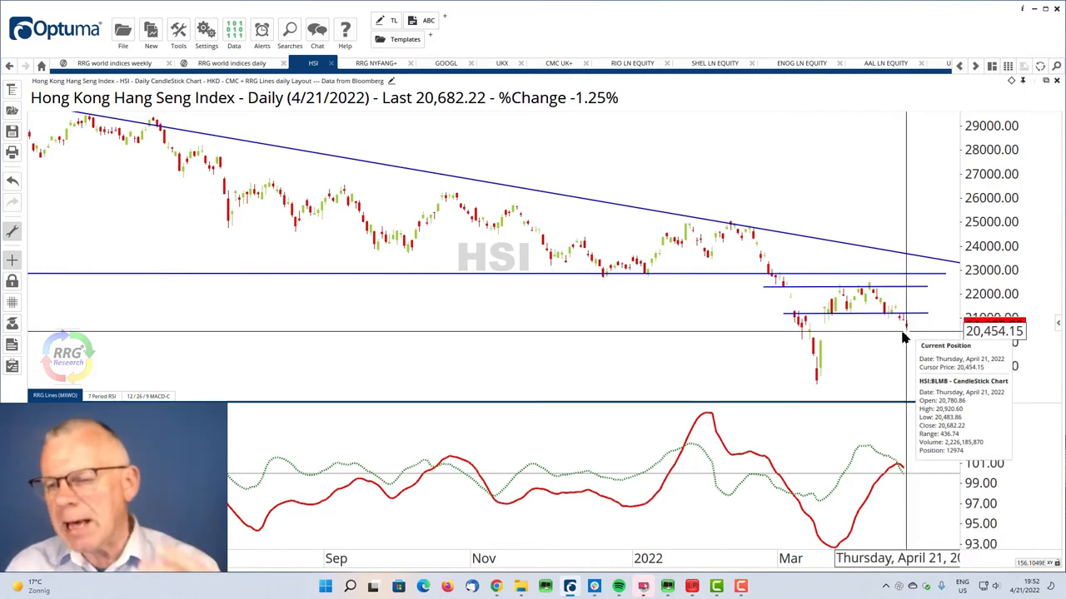
pyautogui.moveTo(869, 309)
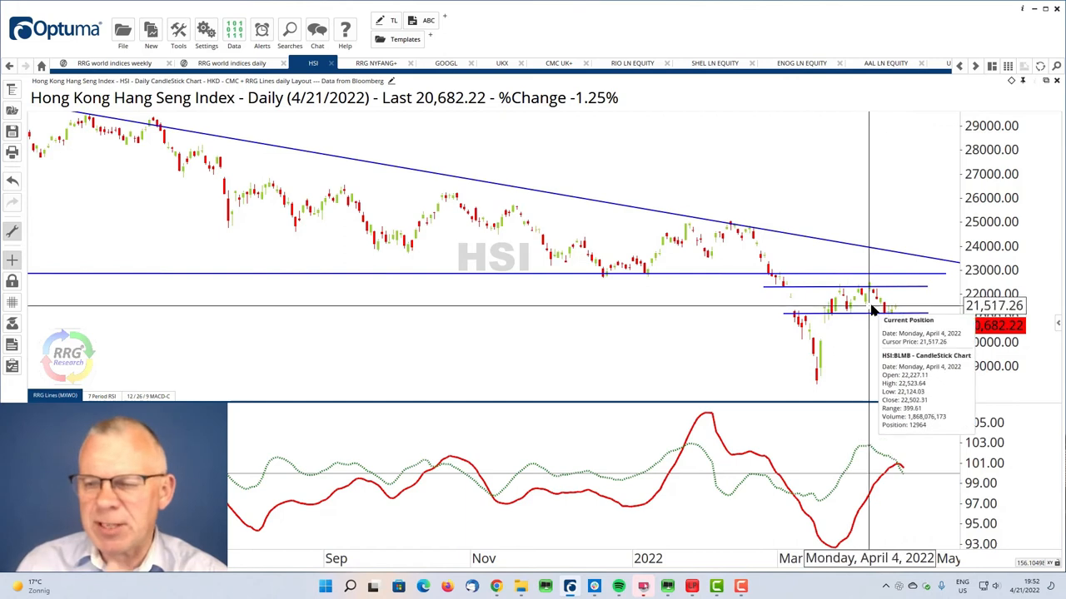
pyautogui.moveTo(800, 387)
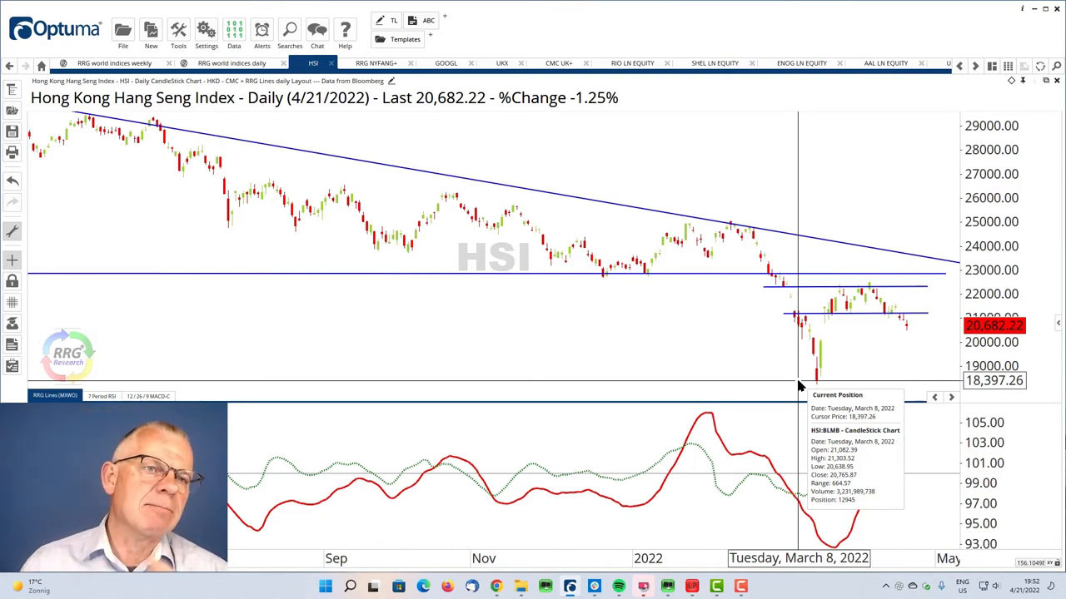
pyautogui.moveTo(513, 250)
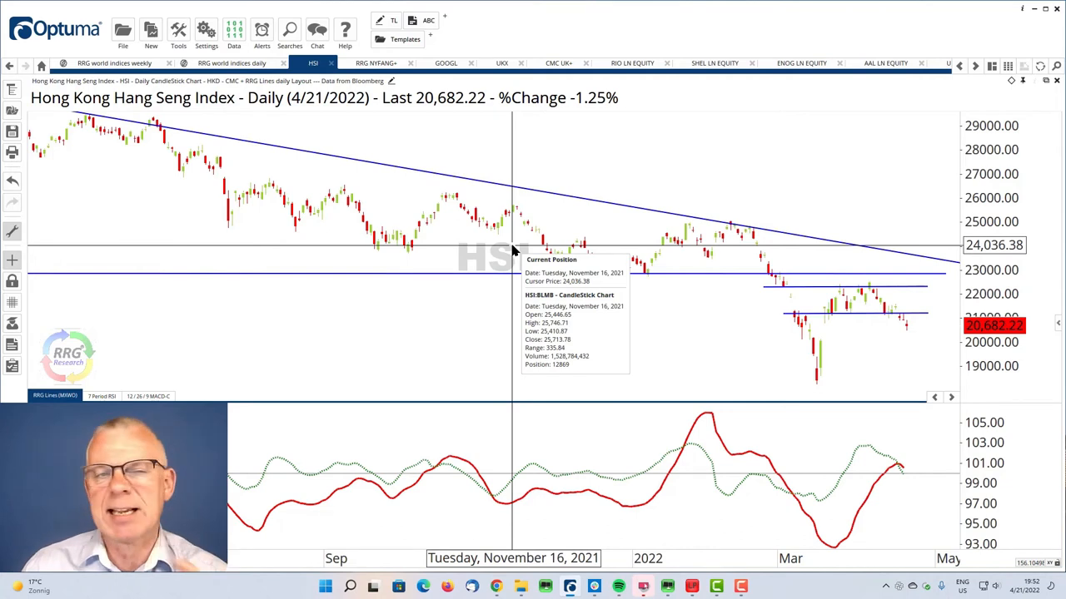
pyautogui.moveTo(413, 151)
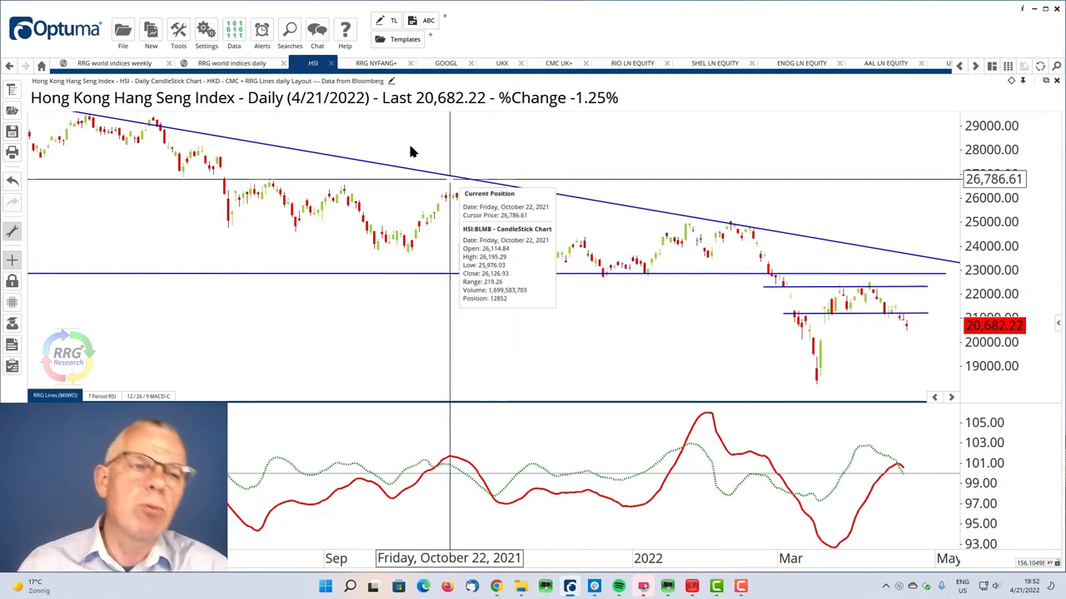
# - Return to the 'RRG world indices weekly' view with HSI in the lagging quadrant
pyautogui.click(114, 64)
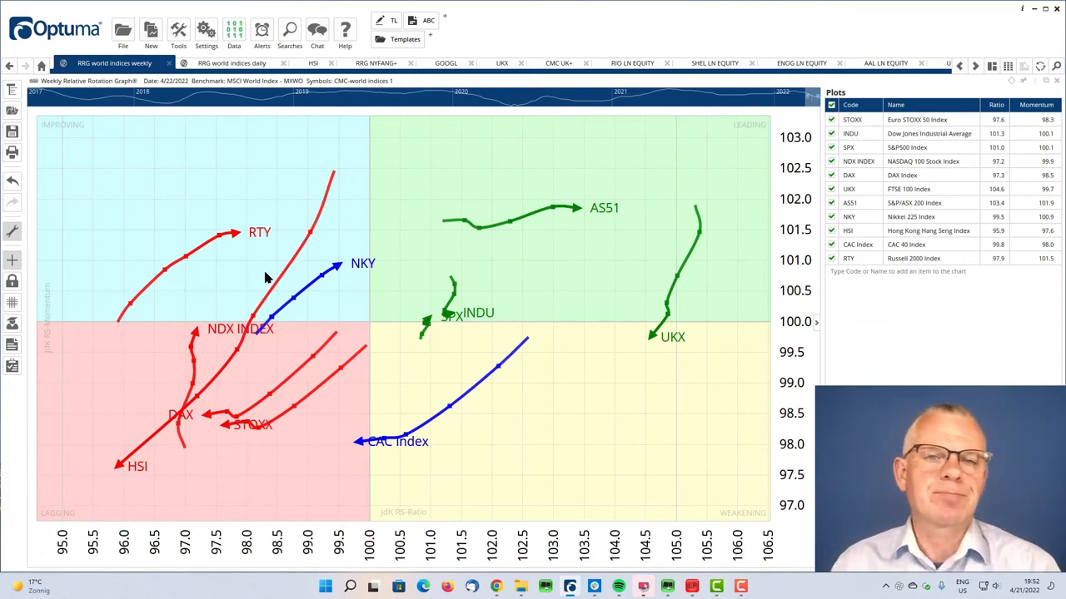
pyautogui.moveTo(285, 258)
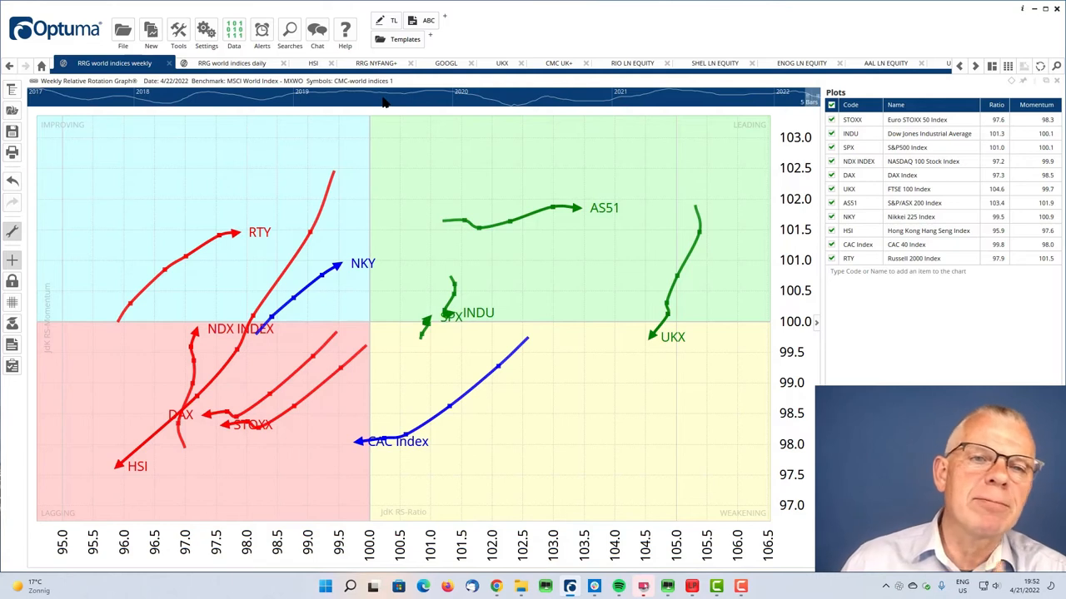
pyautogui.moveTo(383, 64)
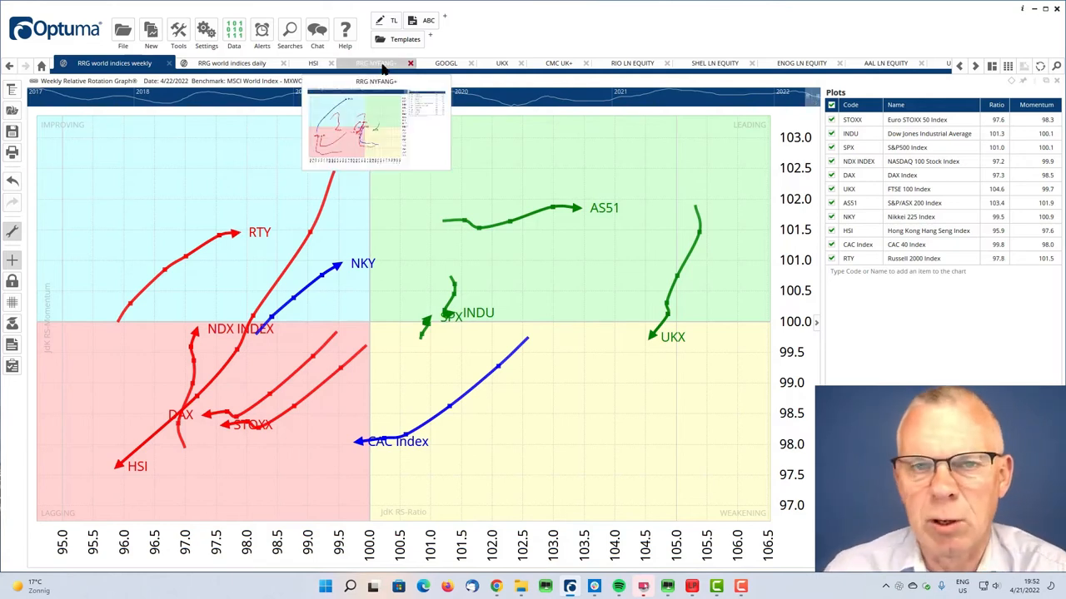
# - Show the 'RRG NYFANG+' weekly graph of TWTR, AMZN, AAPL, NFLX against the S&P 500
pyautogui.click(371, 63)
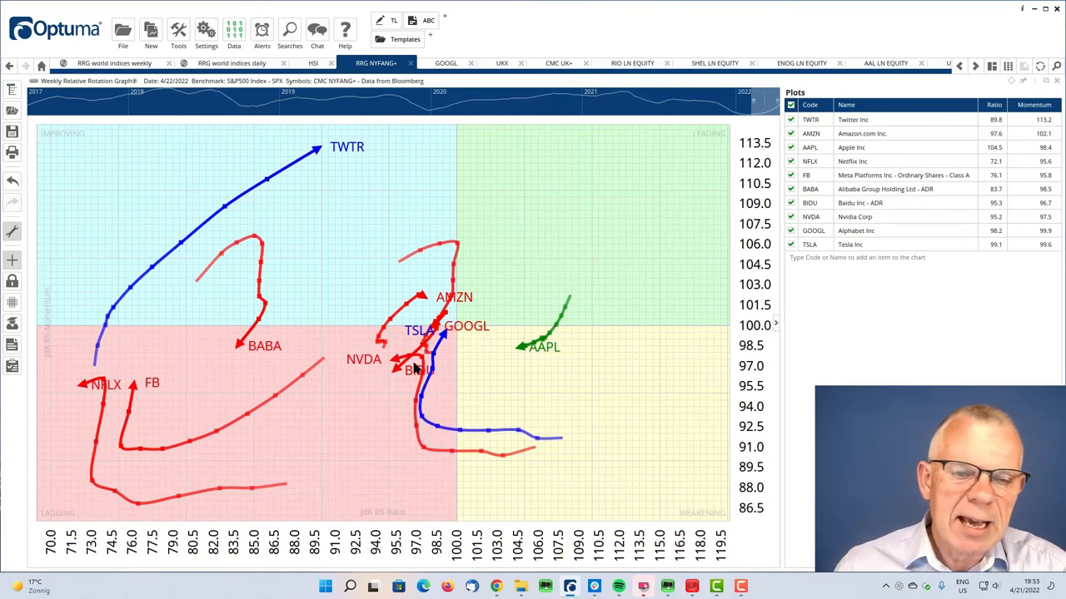
pyautogui.moveTo(536, 431)
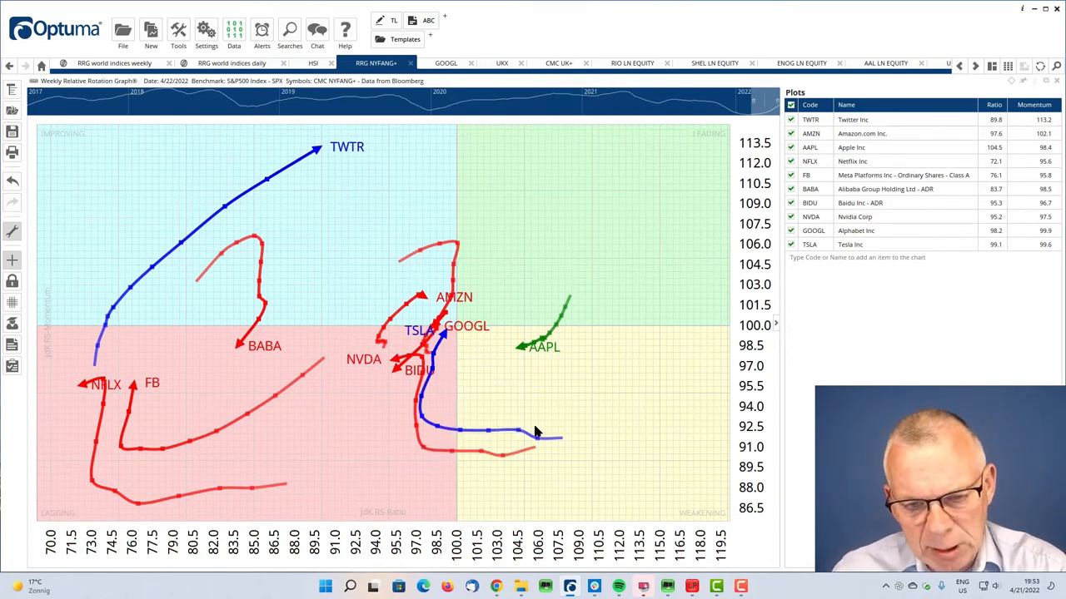
pyautogui.moveTo(440, 341)
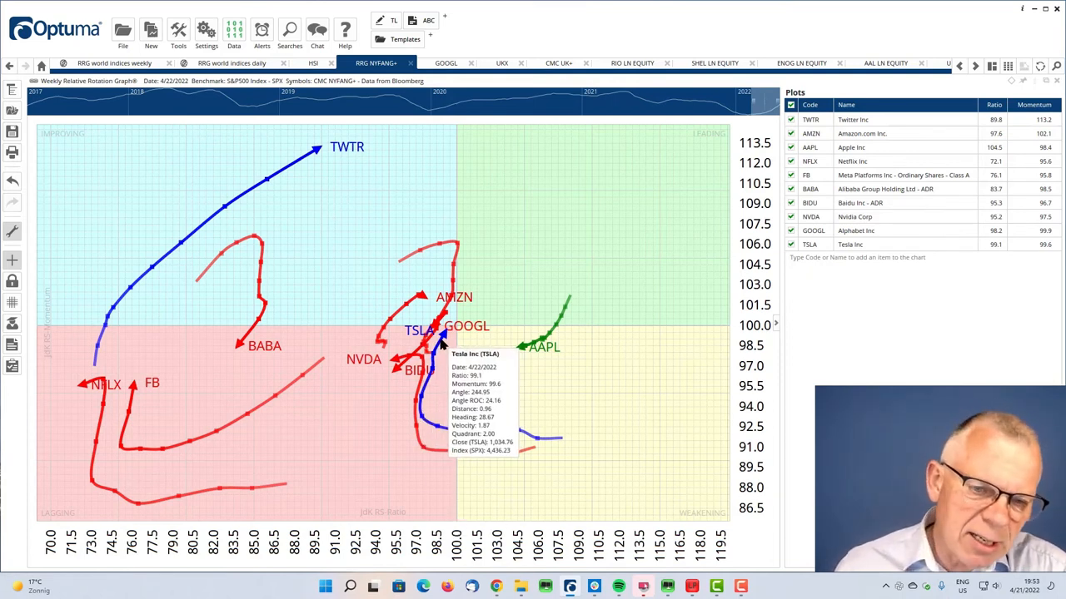
pyautogui.moveTo(453, 340)
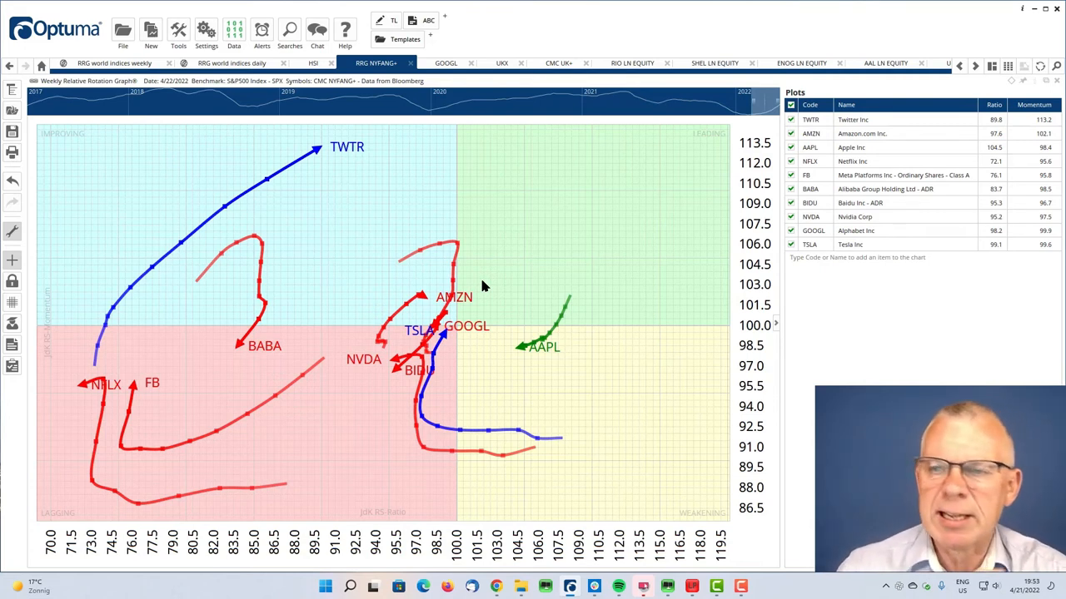
pyautogui.moveTo(533, 340)
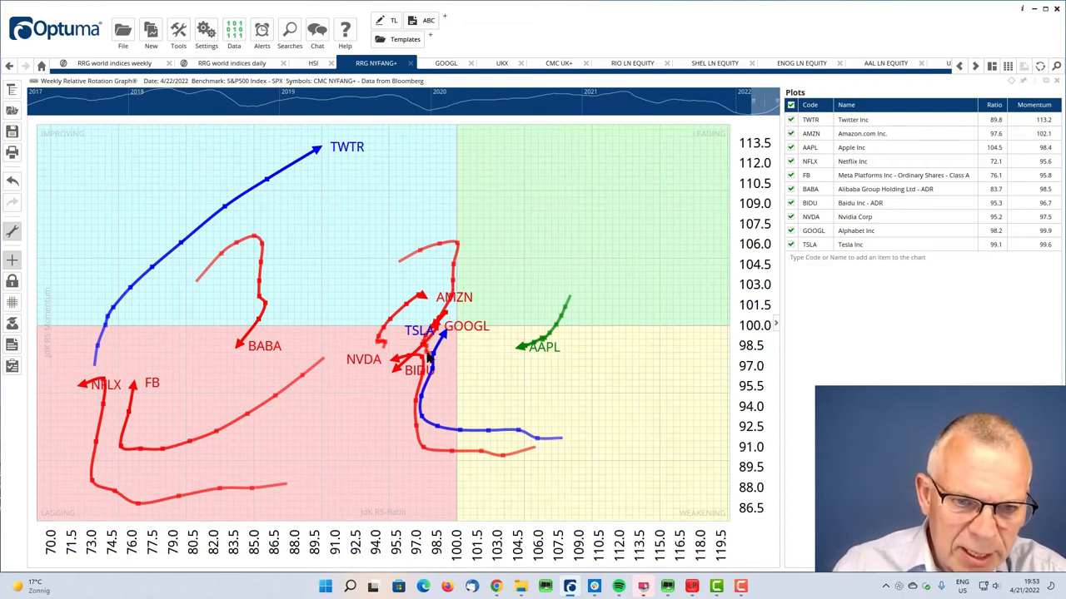
pyautogui.moveTo(426, 339)
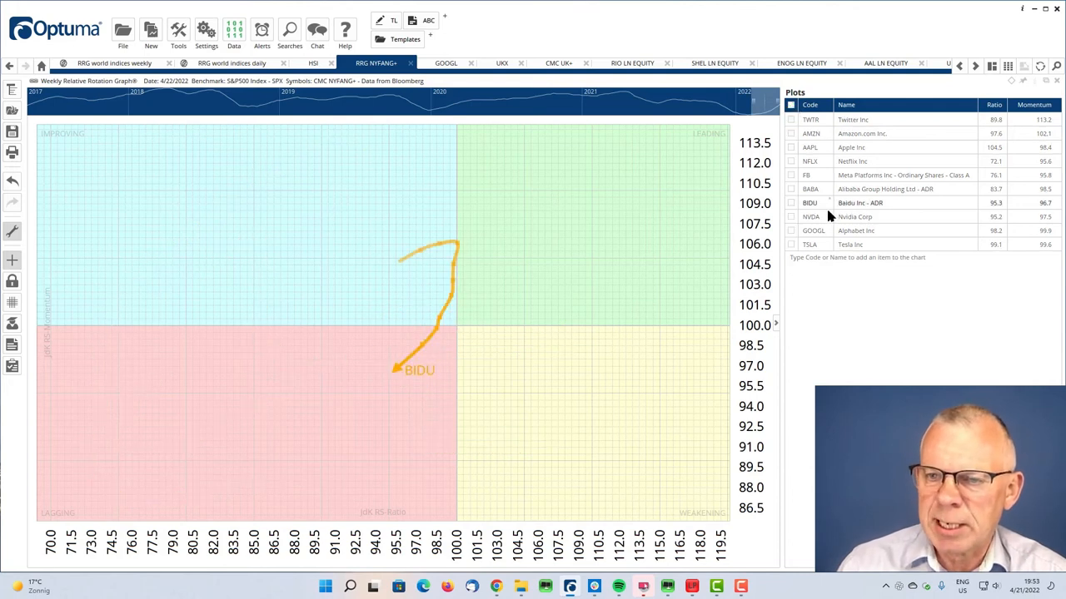
# - Tick only GOOGL (Alphabet Inc) in the Plots list so just its tail is drawn
pyautogui.click(791, 230)
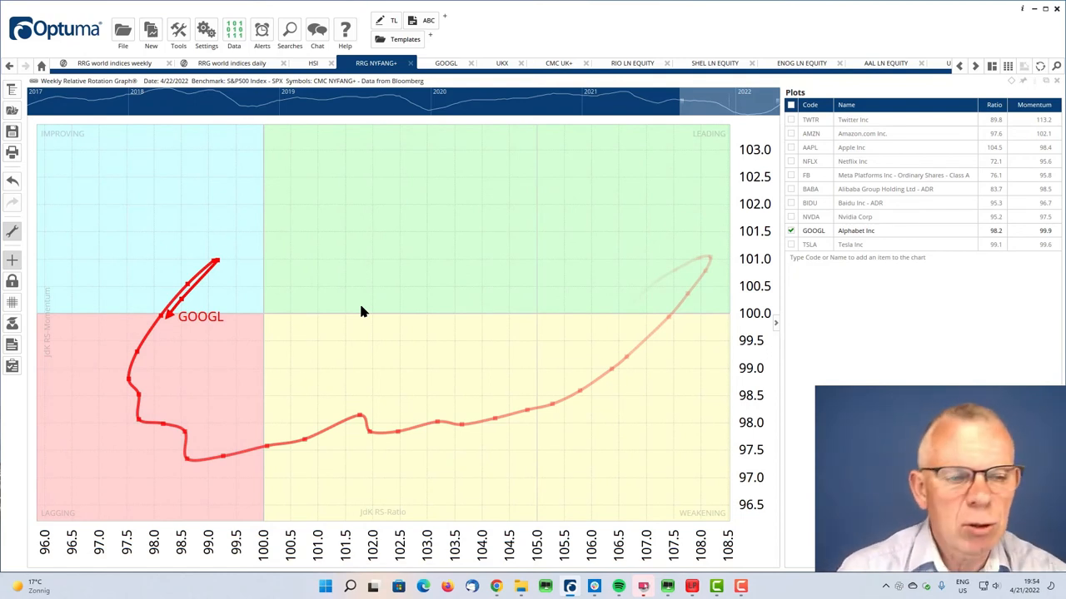
pyautogui.moveTo(581, 328)
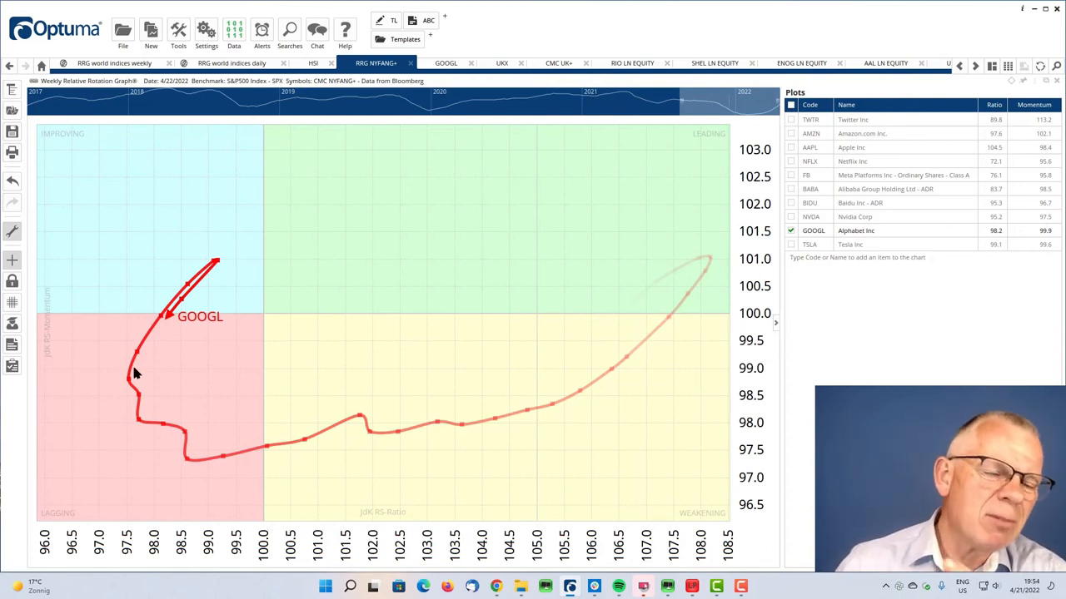
pyautogui.moveTo(208, 280)
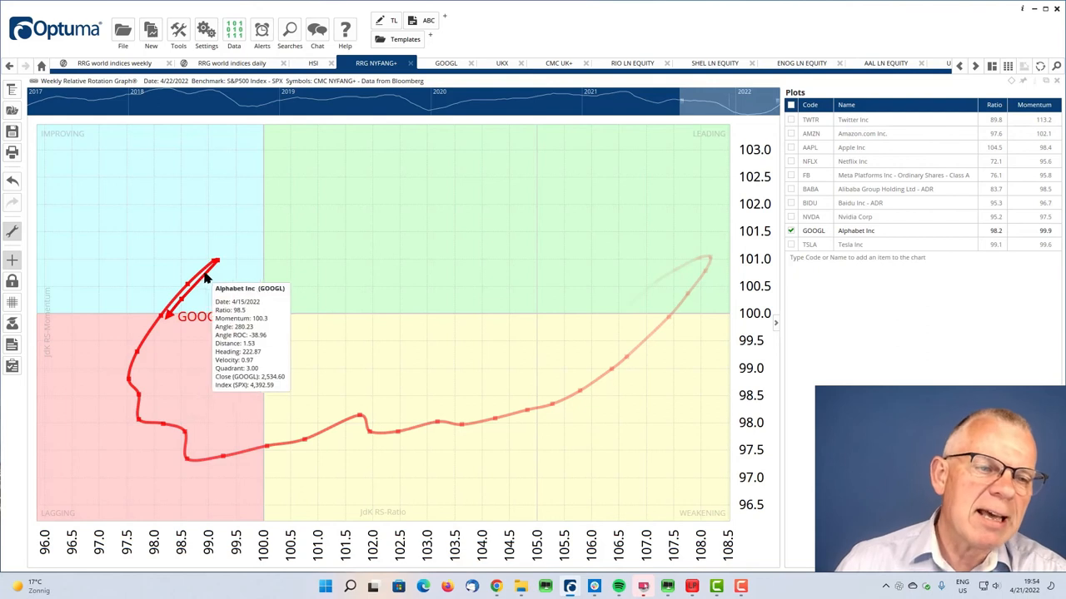
pyautogui.moveTo(223, 272)
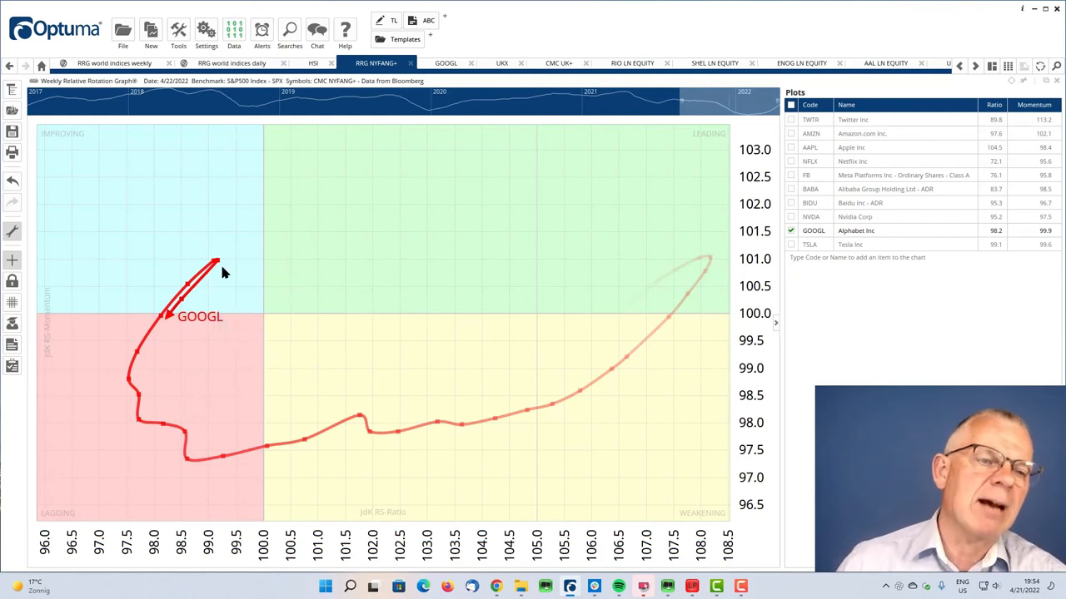
pyautogui.moveTo(160, 323)
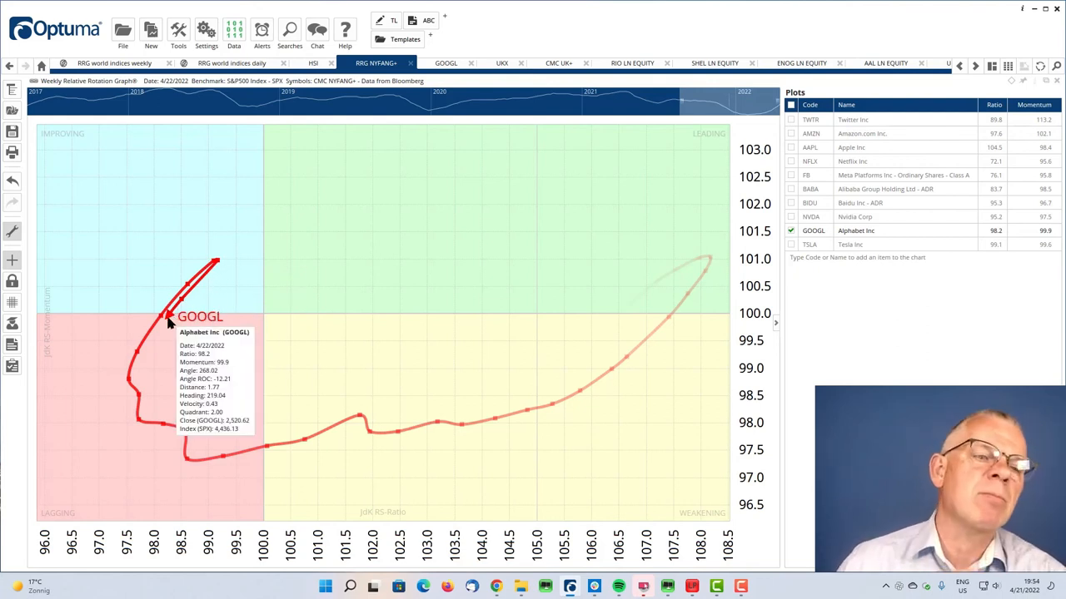
pyautogui.moveTo(167, 325)
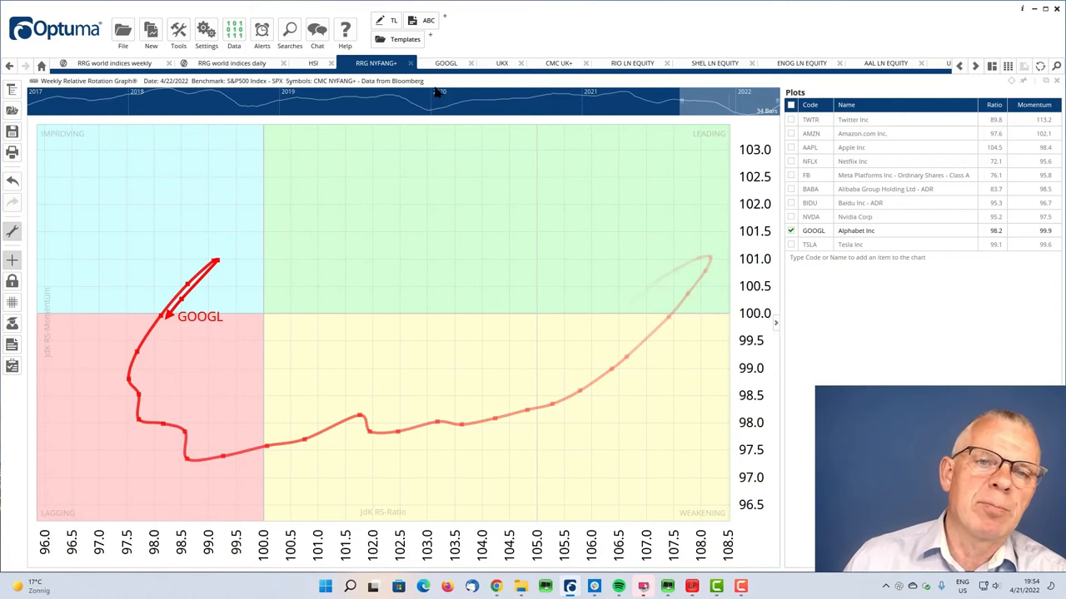
# - Show the GOOGL weekly candlestick chart with support, target lines and RRG-Lines panel
pyautogui.click(446, 63)
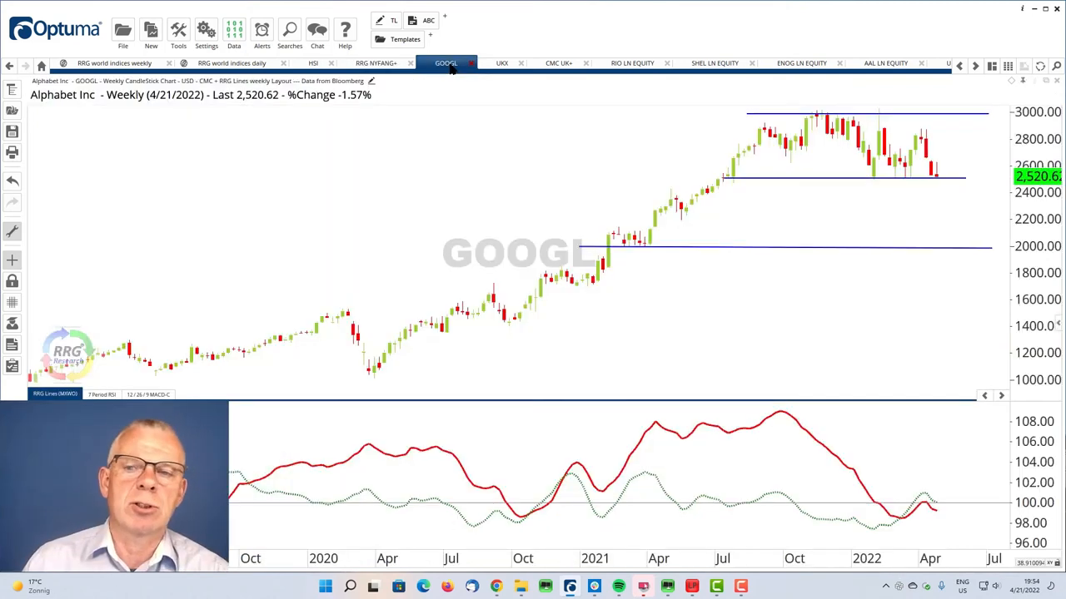
pyautogui.moveTo(469, 225)
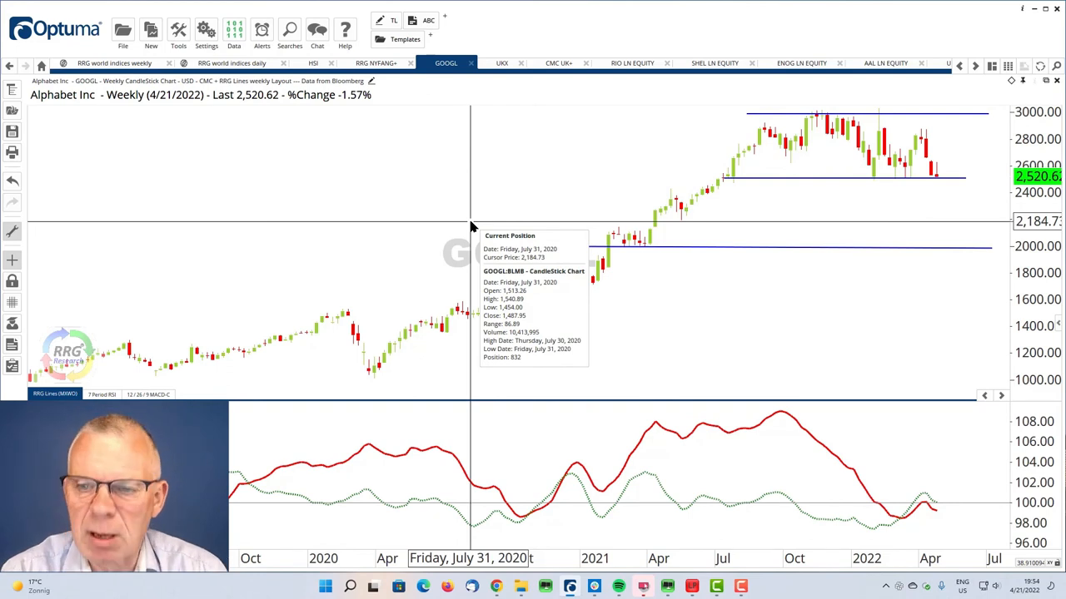
pyautogui.moveTo(623, 300)
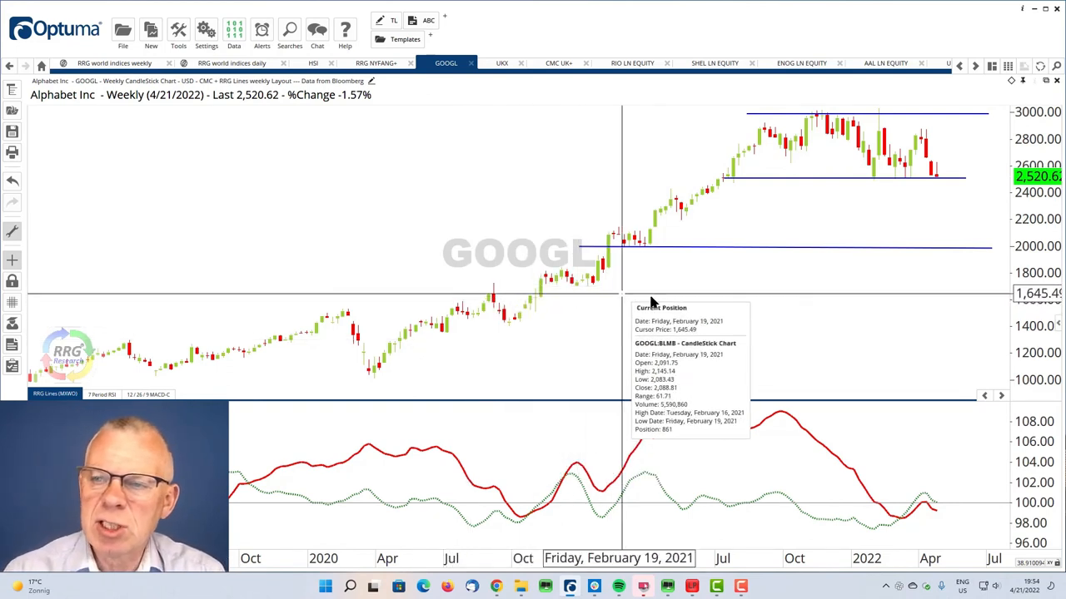
pyautogui.moveTo(818, 116)
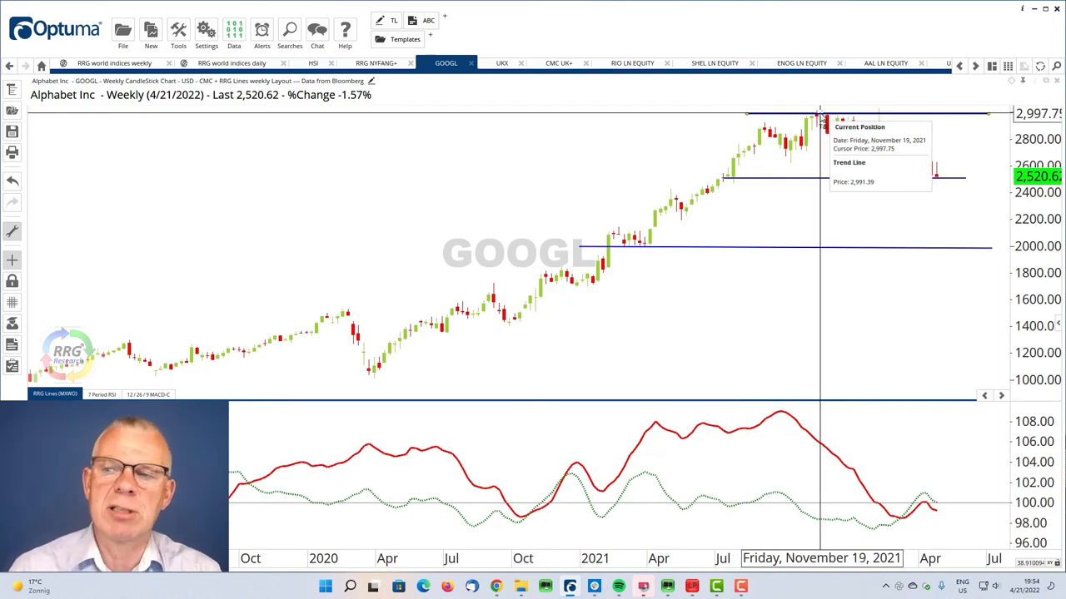
pyautogui.moveTo(776, 154)
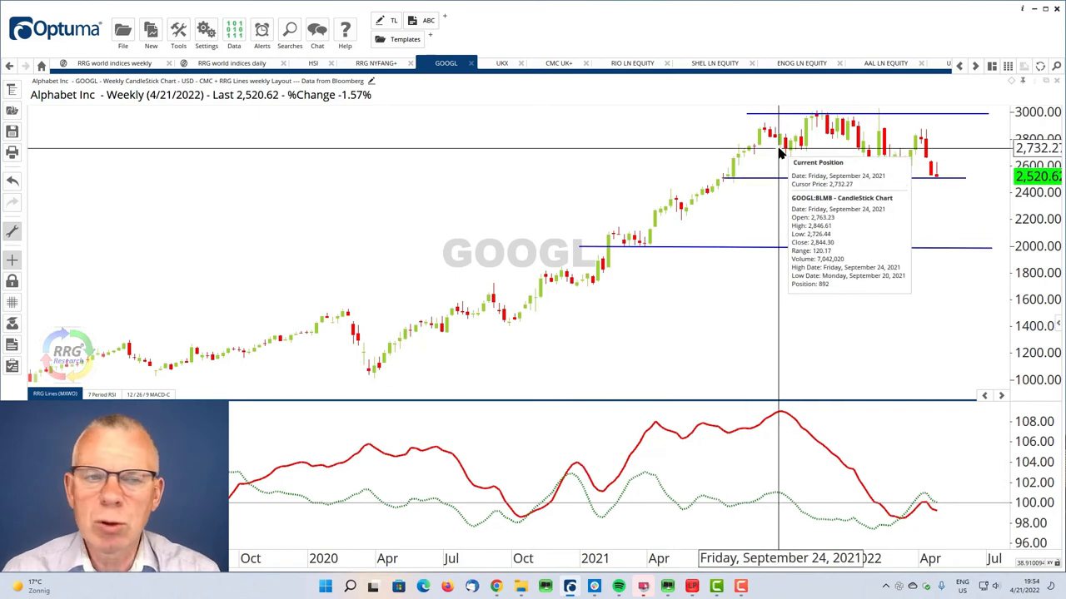
pyautogui.moveTo(820, 185)
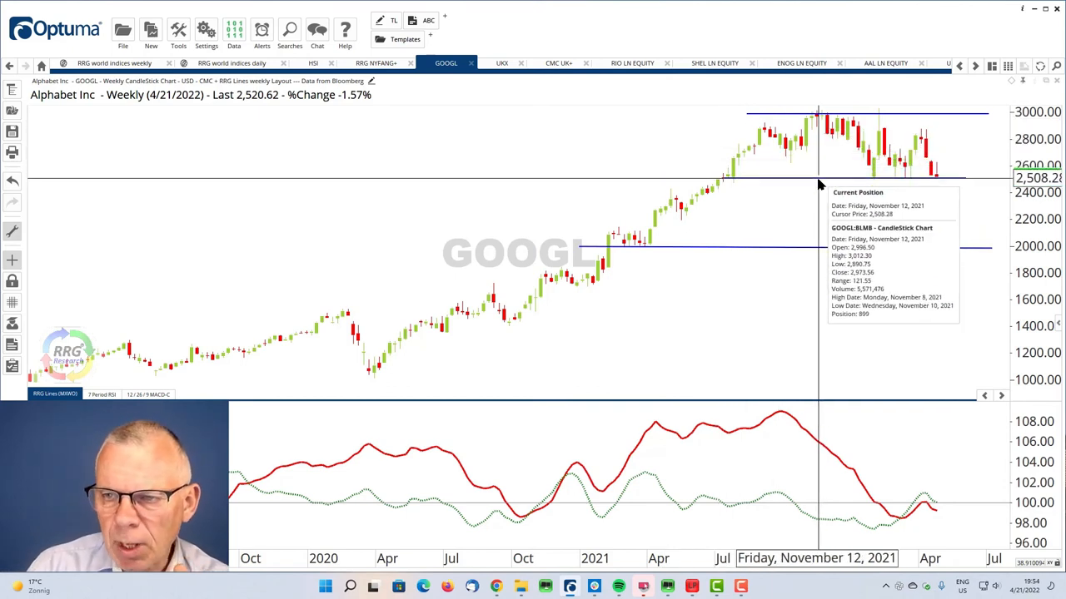
pyautogui.moveTo(839, 196)
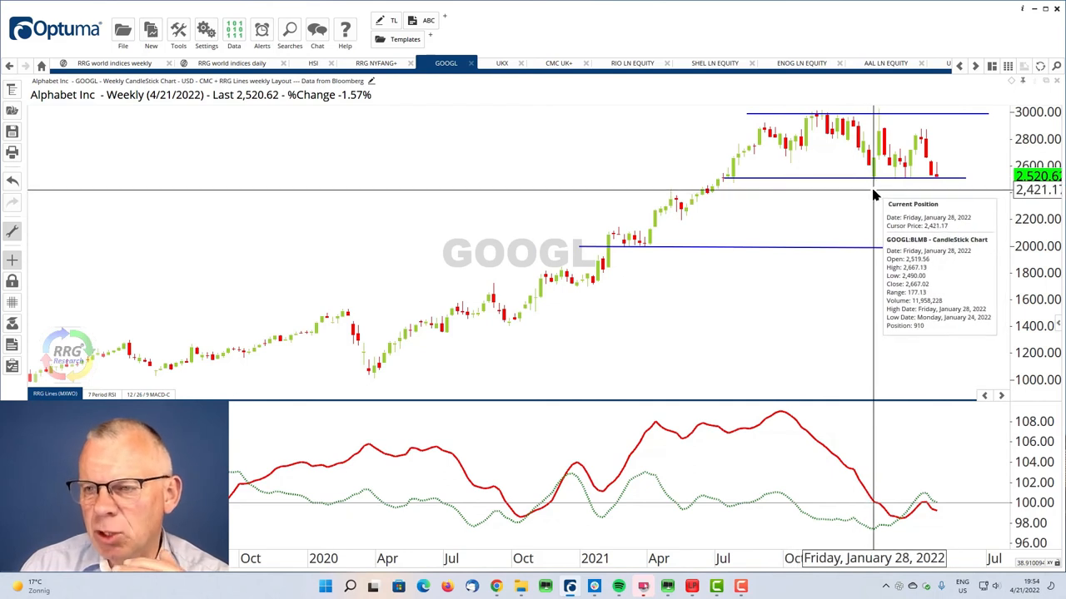
pyautogui.moveTo(871, 197)
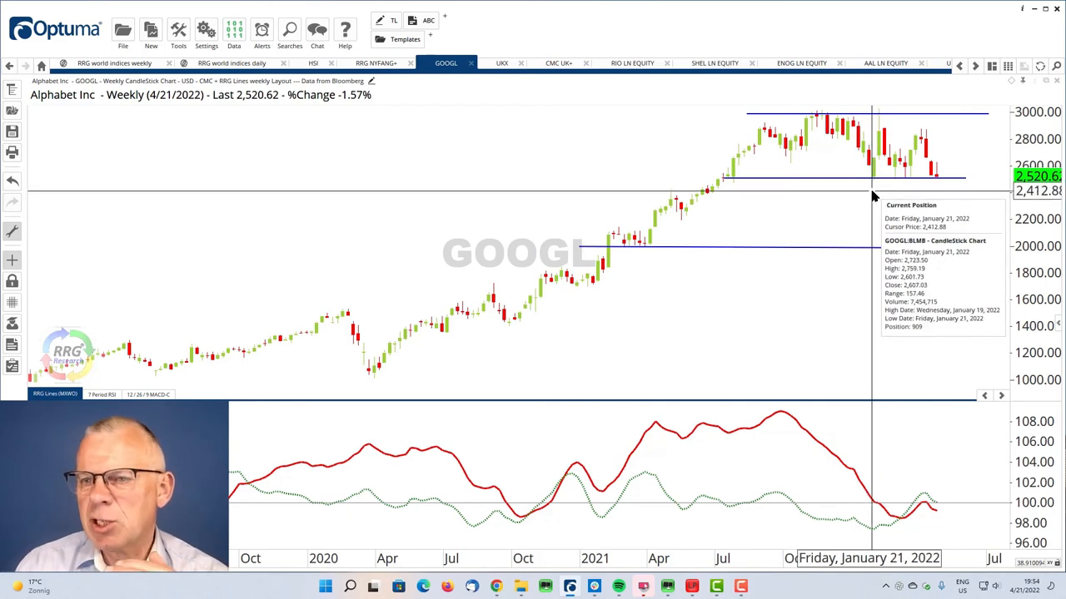
pyautogui.moveTo(876, 185)
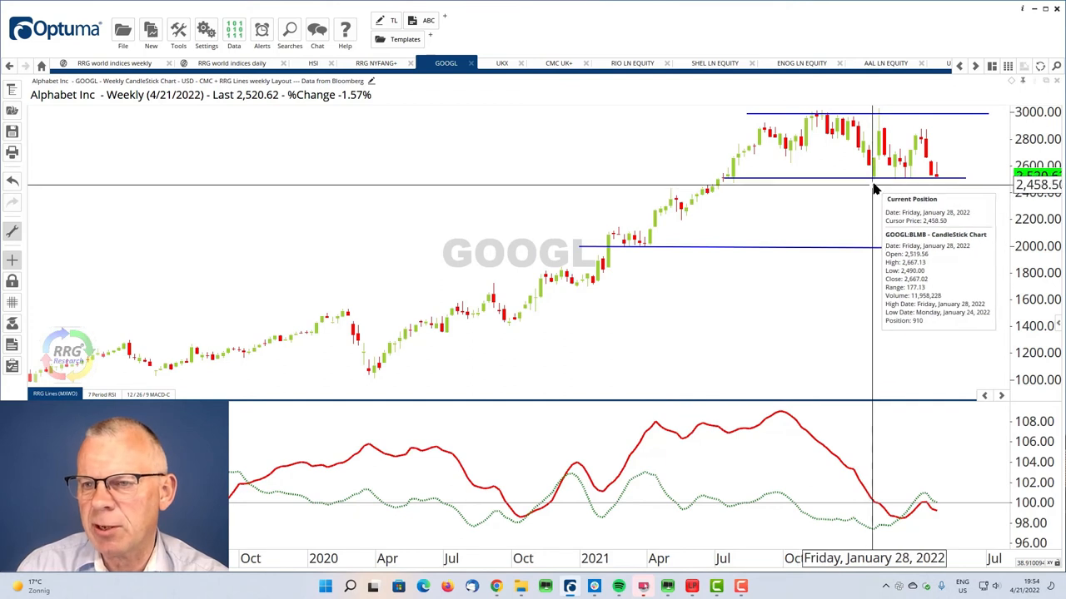
pyautogui.moveTo(899, 184)
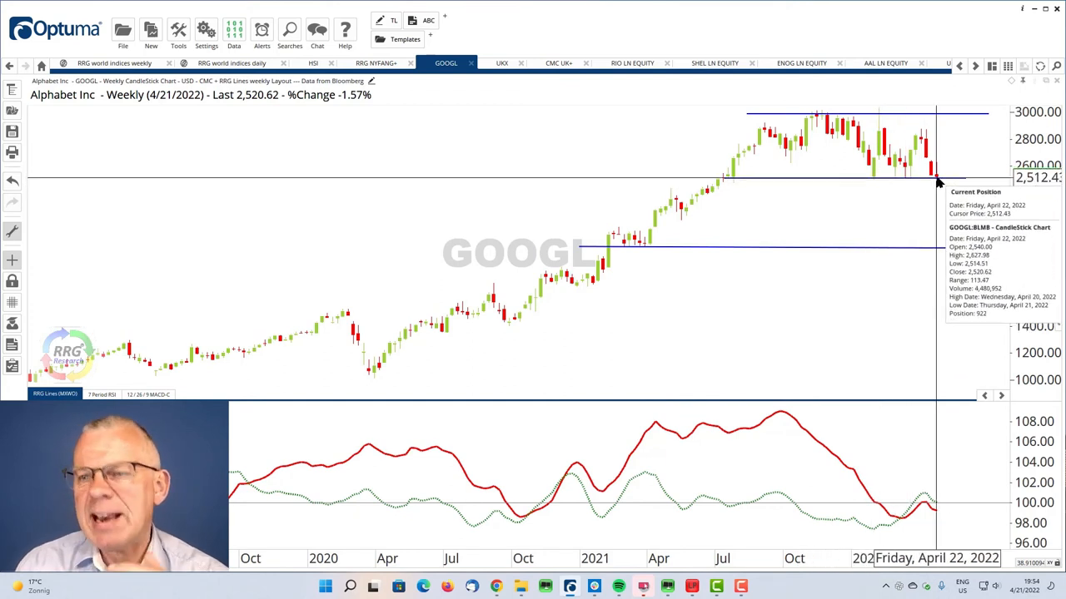
pyautogui.moveTo(942, 180)
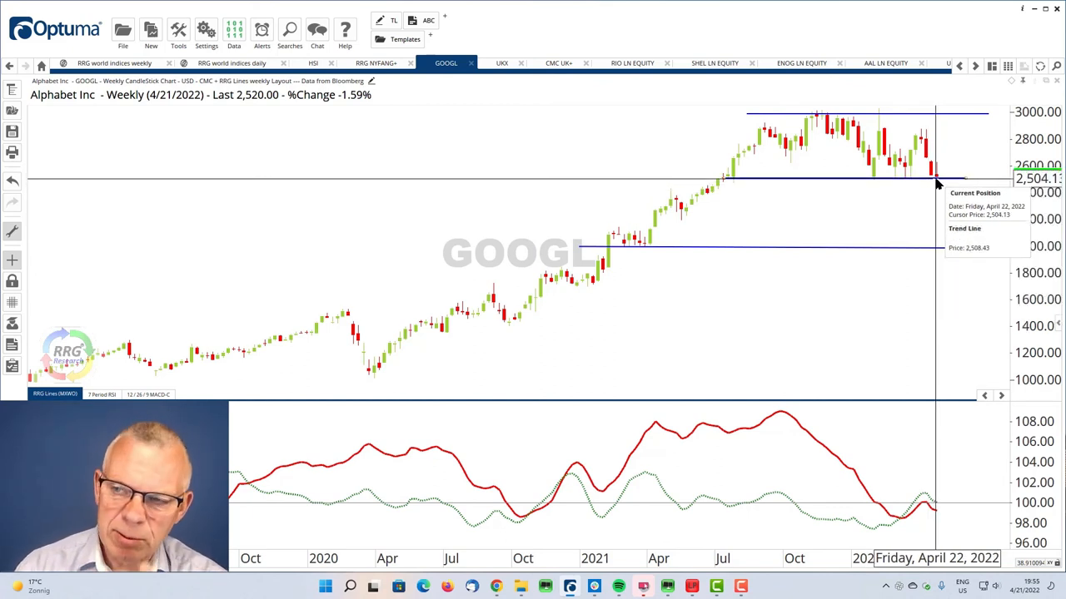
pyautogui.moveTo(919, 203)
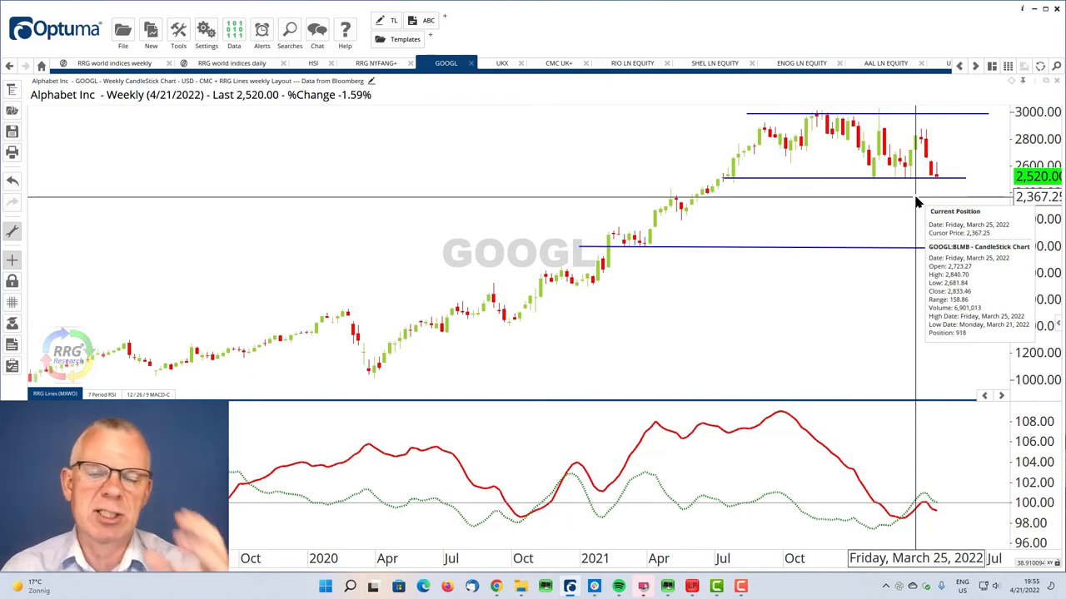
pyautogui.moveTo(816, 176)
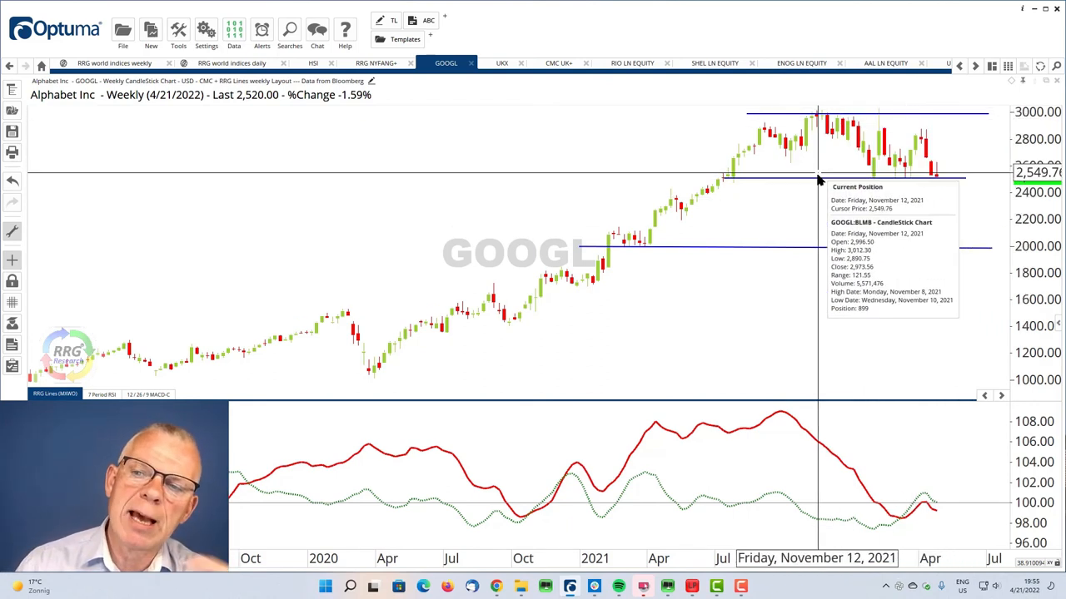
pyautogui.moveTo(802, 182)
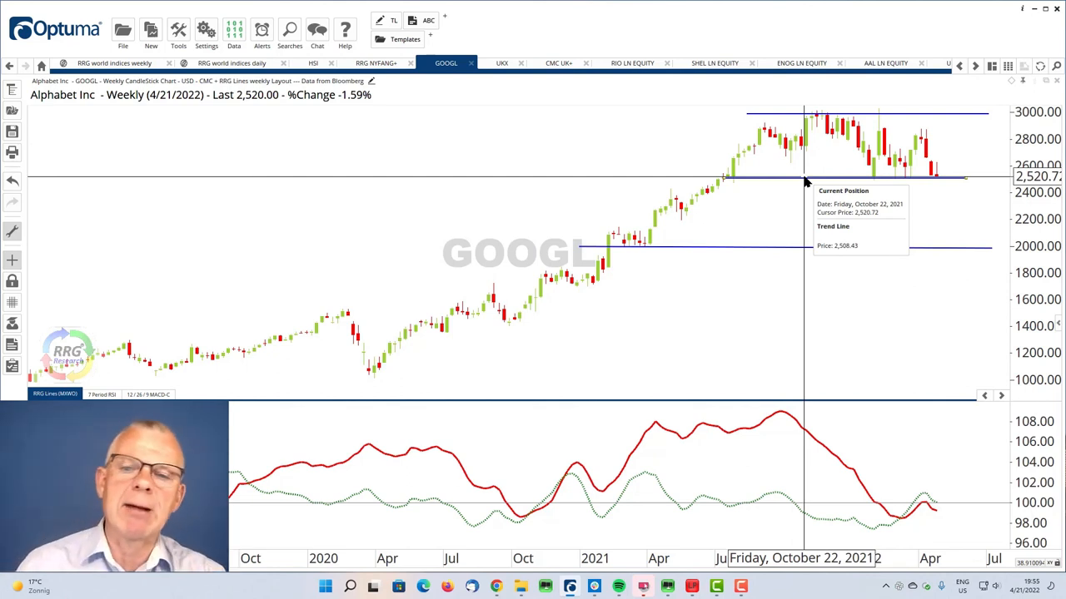
pyautogui.moveTo(923, 277)
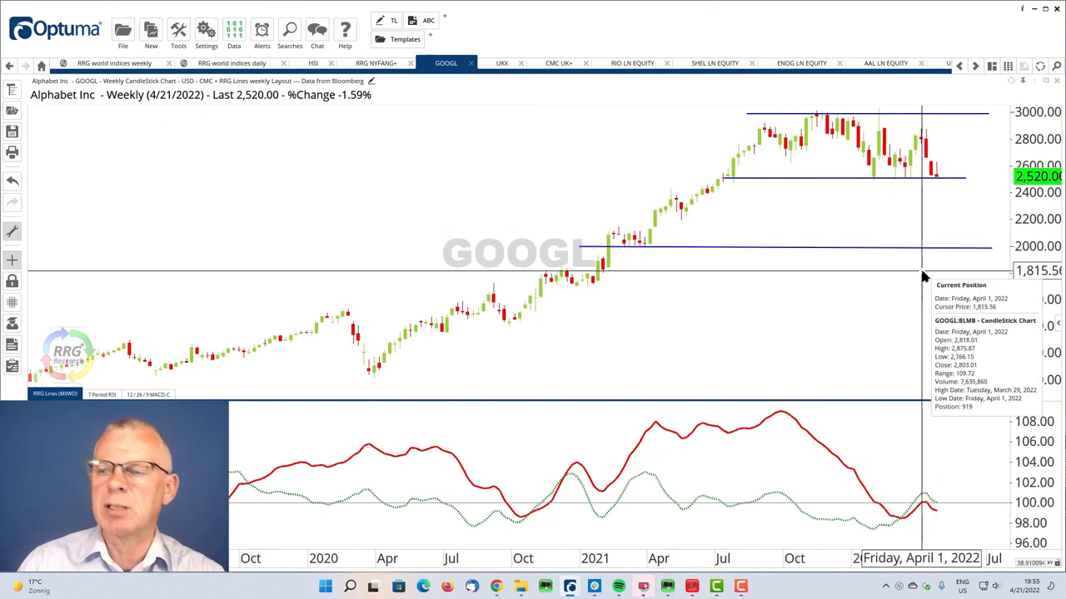
pyautogui.moveTo(934, 250)
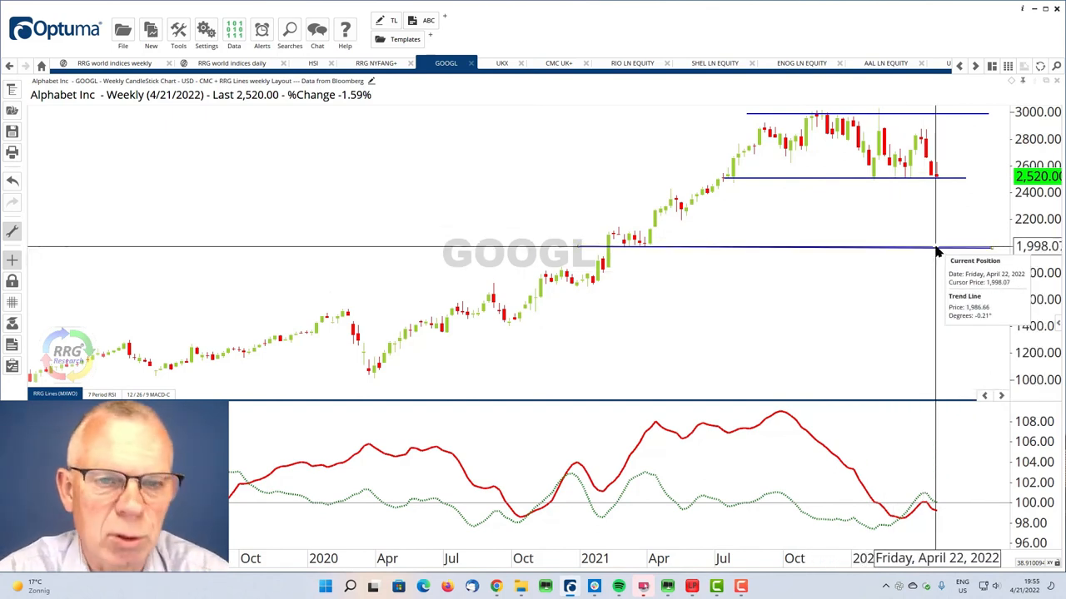